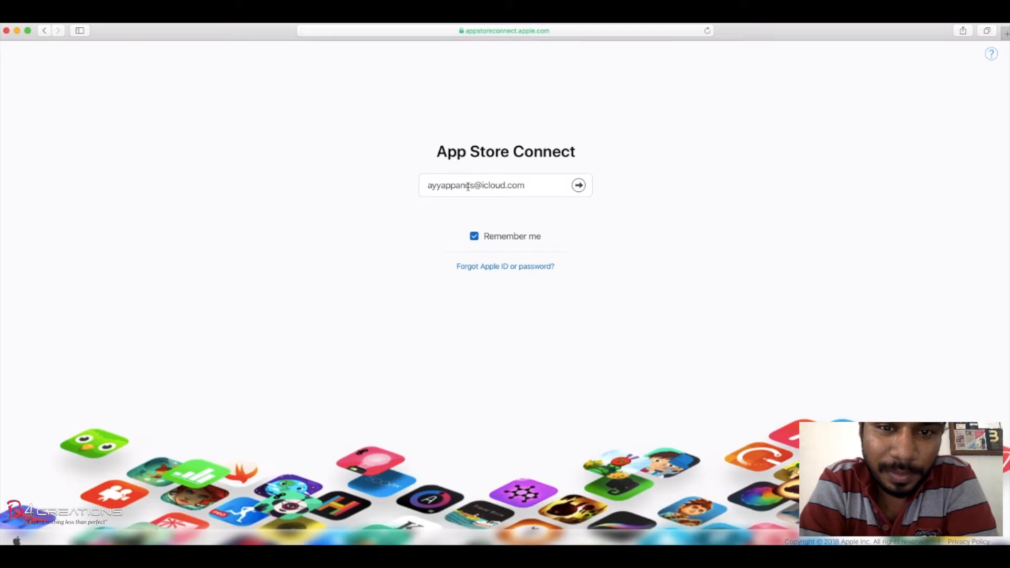
# - Sign in to App Store Connect with the developer Apple ID and password
pyautogui.click(496, 185)
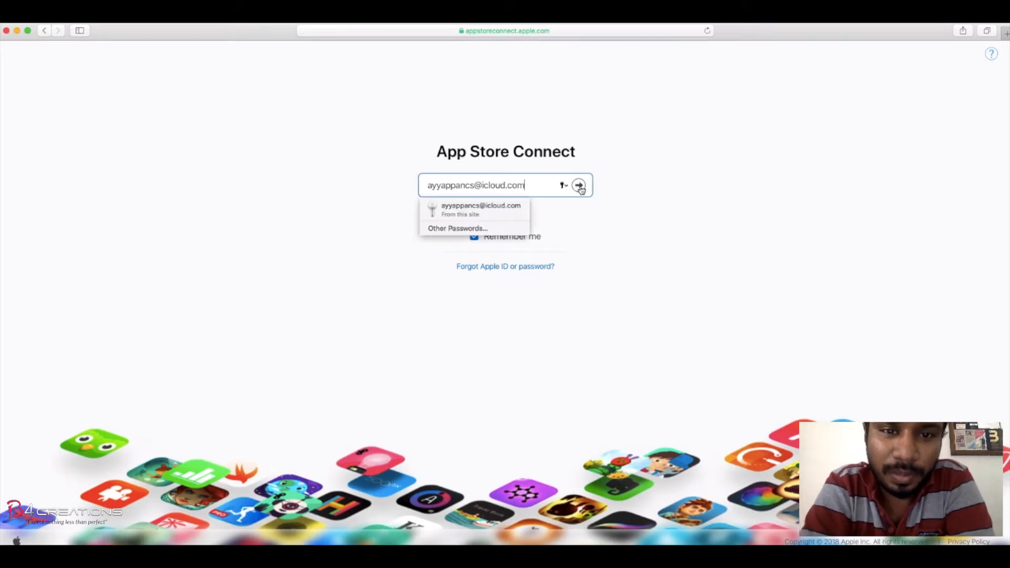
pyautogui.click(578, 184)
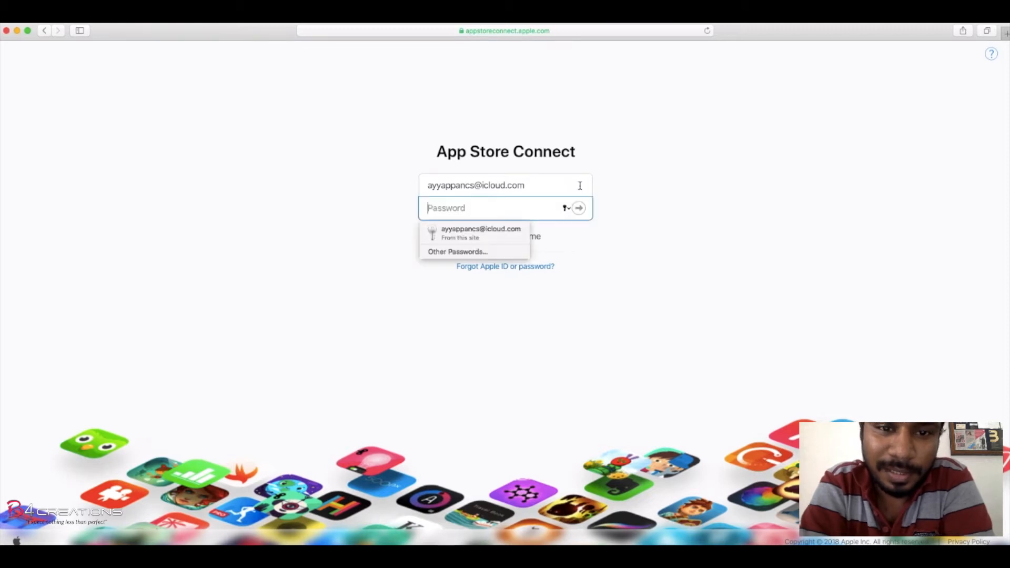
pyautogui.moveTo(514, 207)
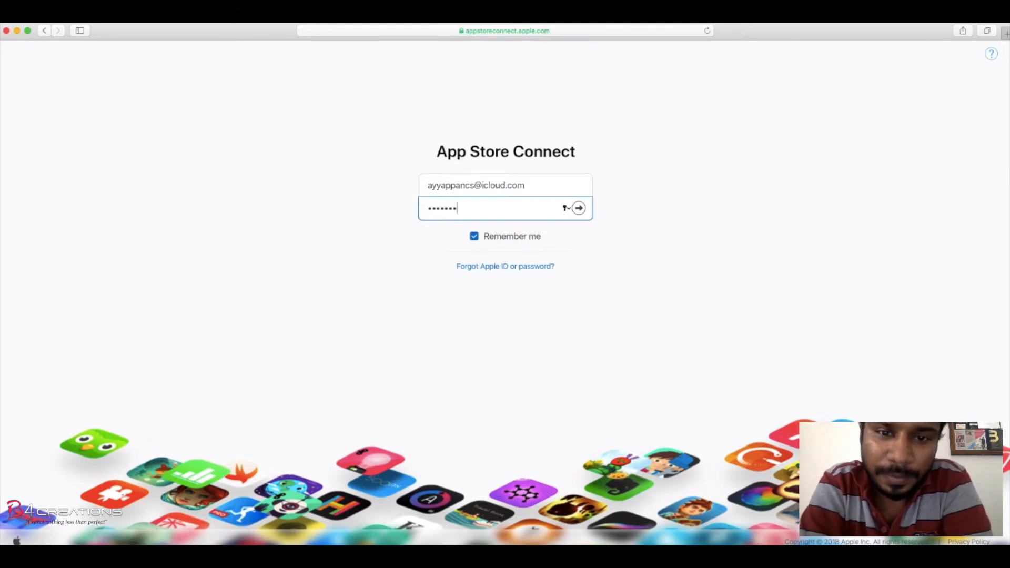
pyautogui.click(579, 207)
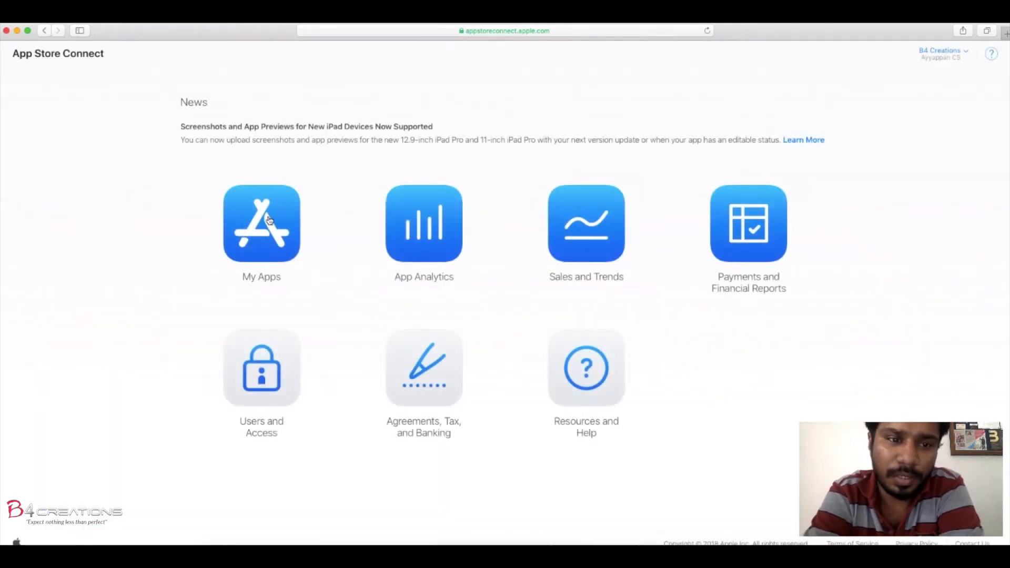
# - Go to My Apps and open the StarCinema app's App Information page
pyautogui.click(262, 223)
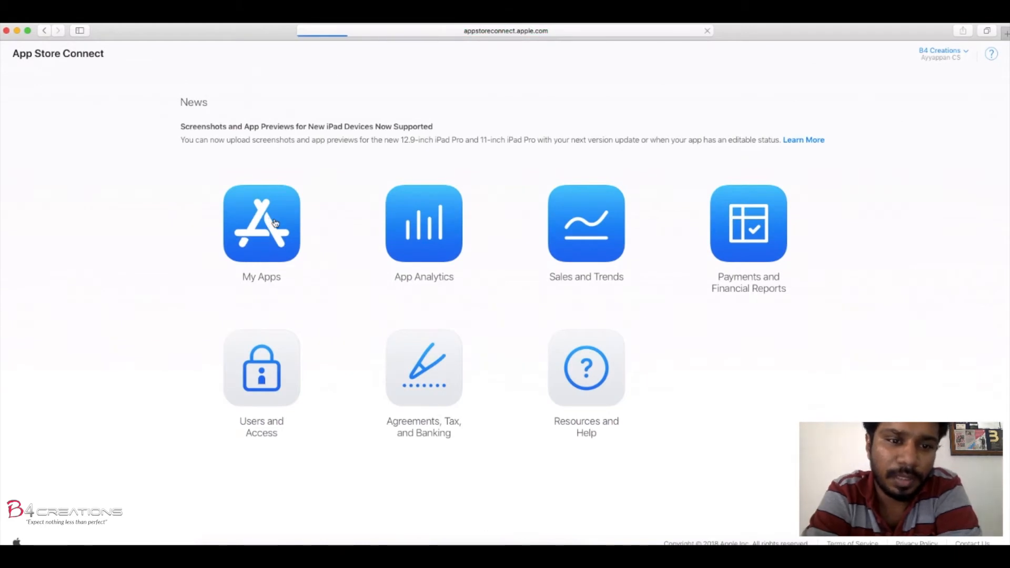
pyautogui.click(260, 224)
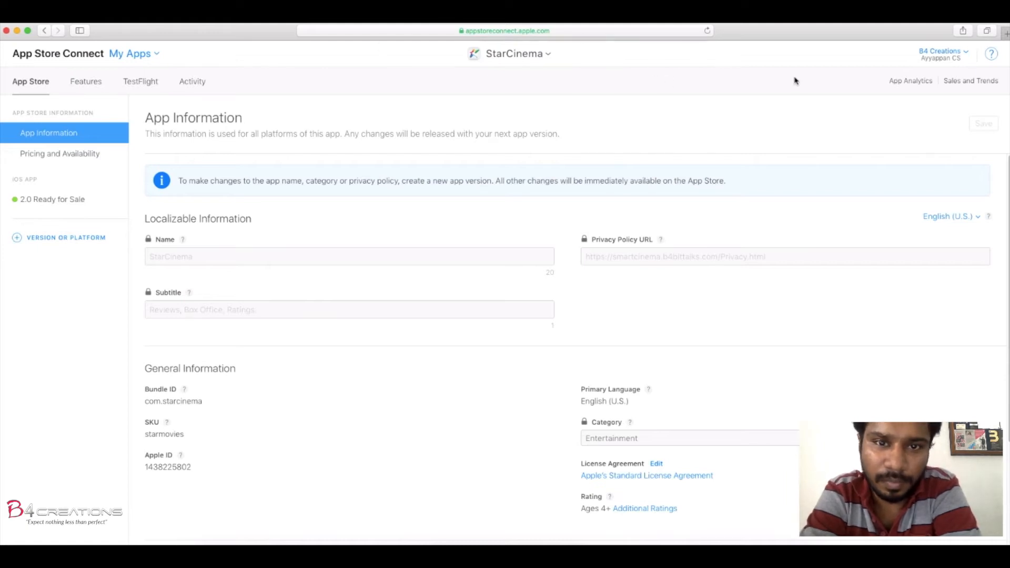
pyautogui.moveTo(58, 149)
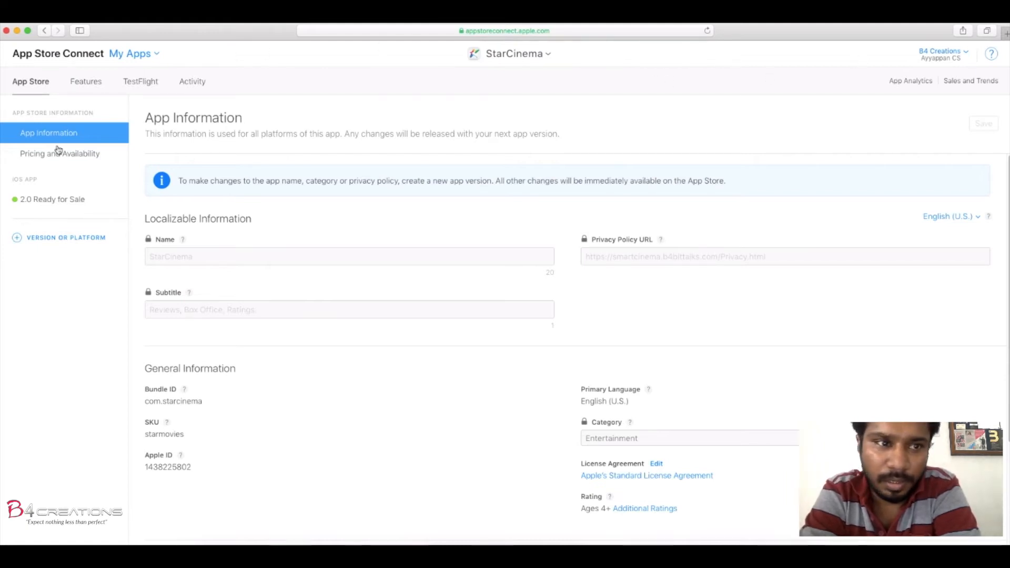
pyautogui.moveTo(45, 241)
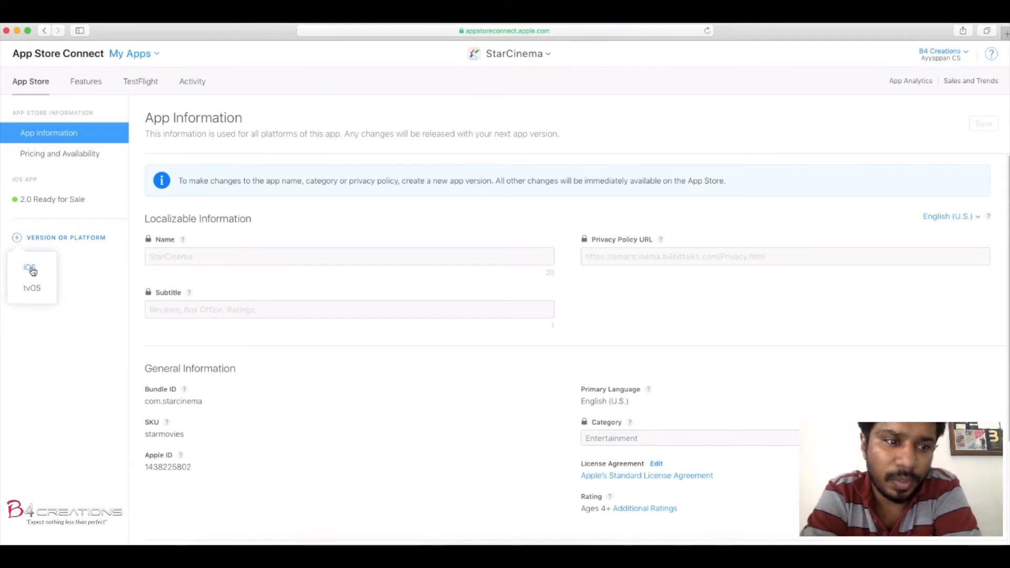
# - Add a new iOS version of StarCinema via '+ Version or Platform'
pyautogui.click(29, 268)
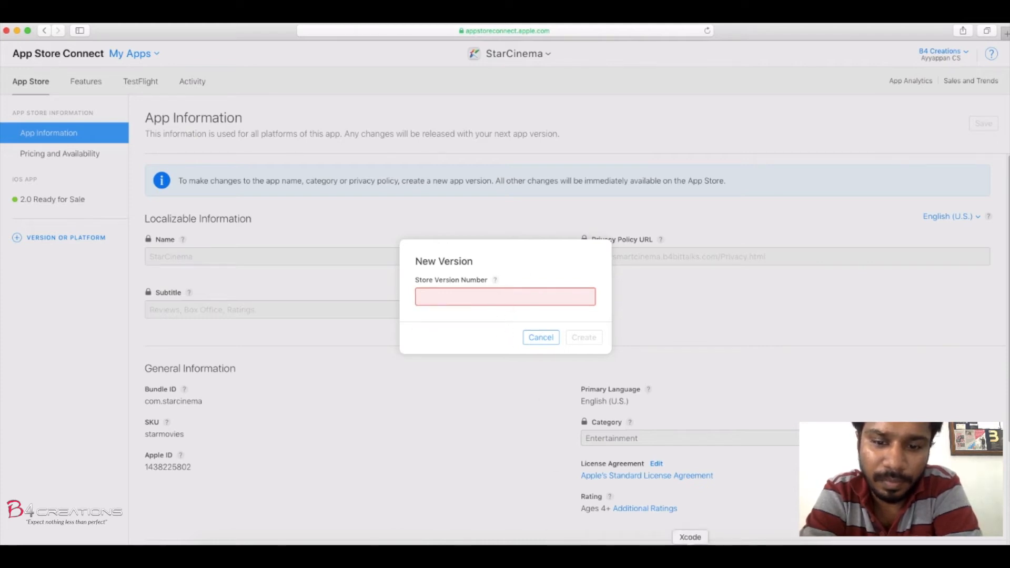
pyautogui.moveTo(626, 371)
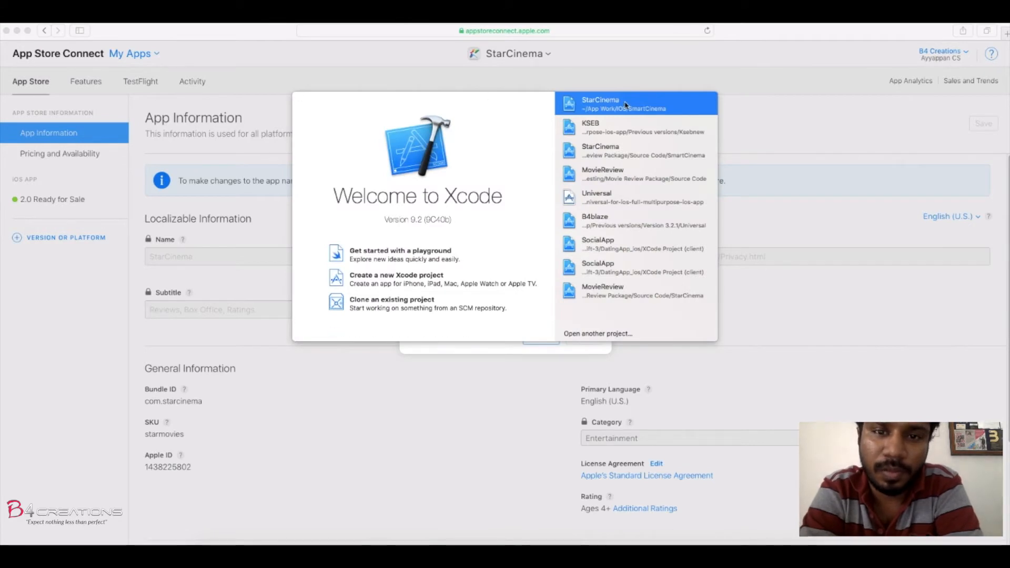
pyautogui.moveTo(663, 106)
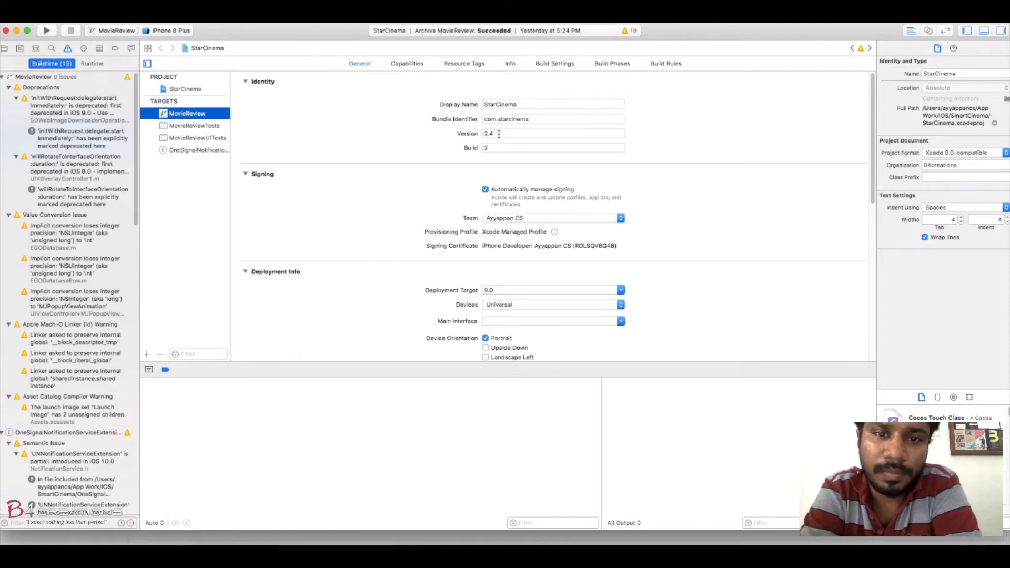
# - Check StarCinema's version 2.4, build 2 in the Xcode project's Identity settings
pyautogui.click(551, 133)
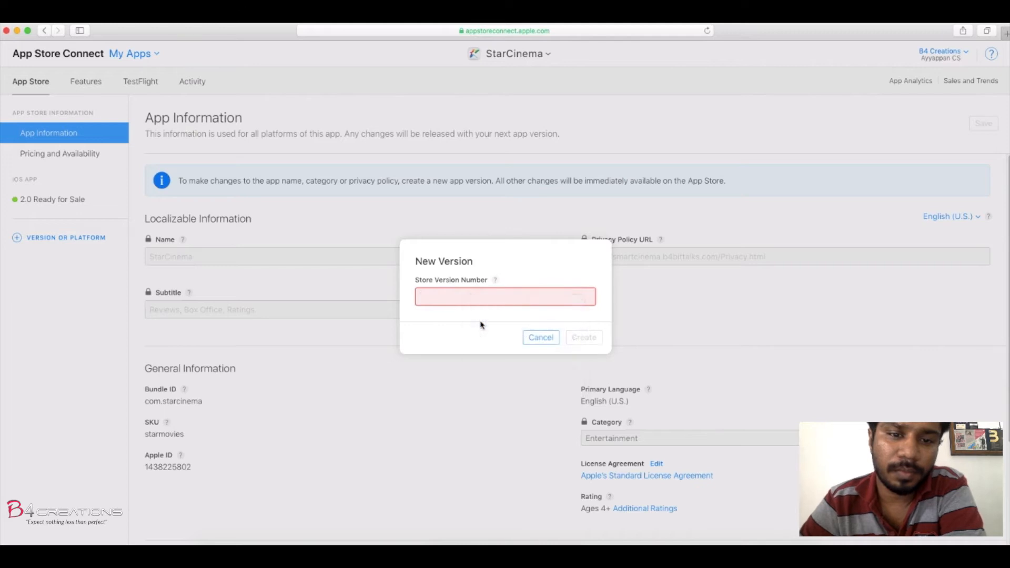
# - Create store version 2.4 and open its Prepare for Submission page
pyautogui.write('2.4')
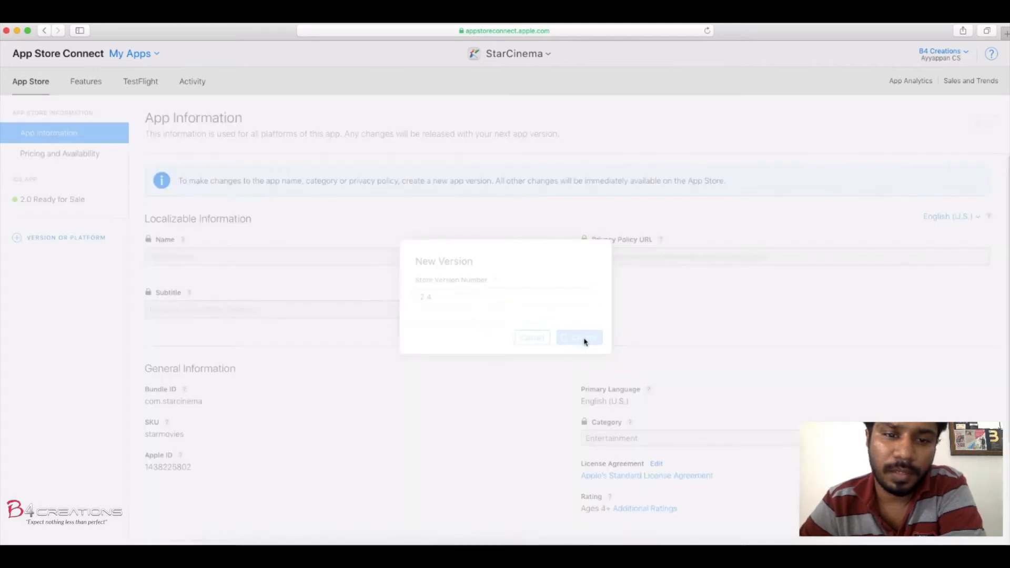
pyautogui.click(577, 338)
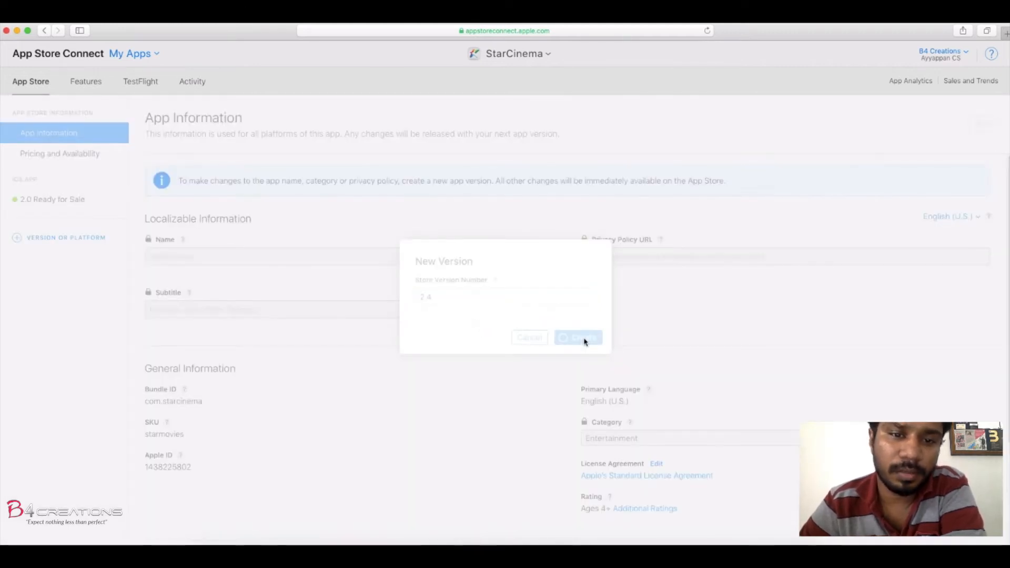
pyautogui.click(578, 337)
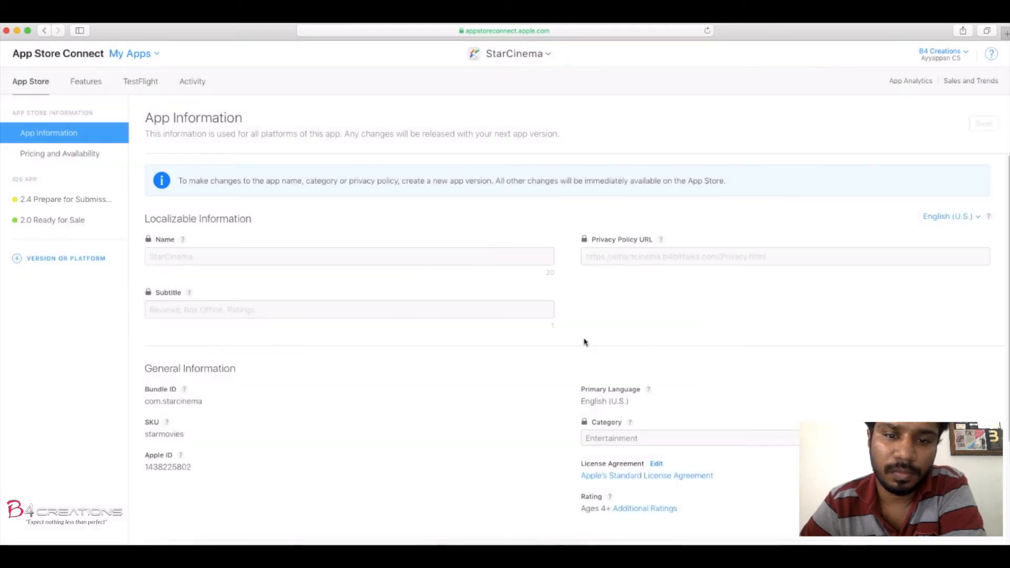
pyautogui.moveTo(465, 374)
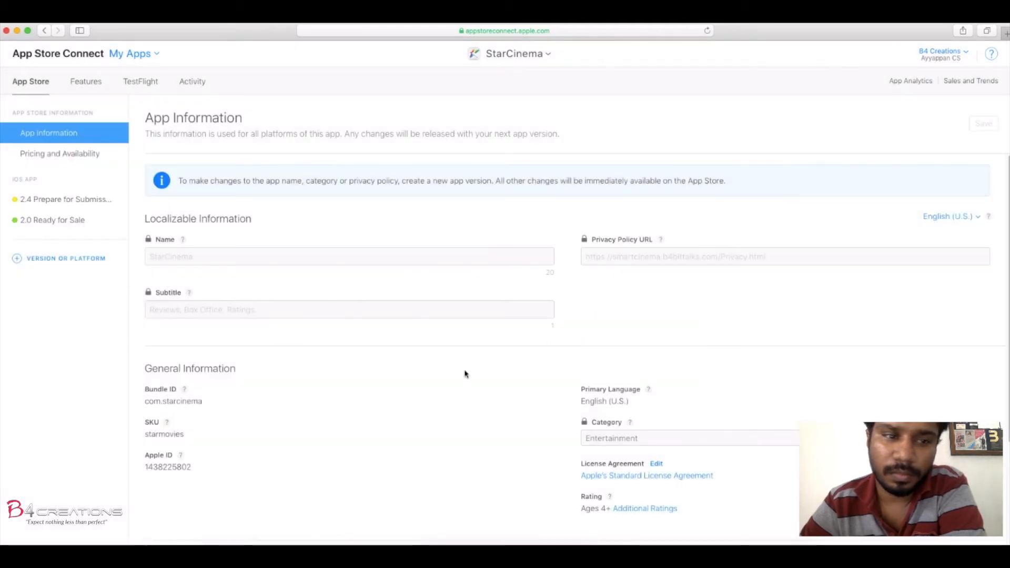
pyautogui.click(66, 199)
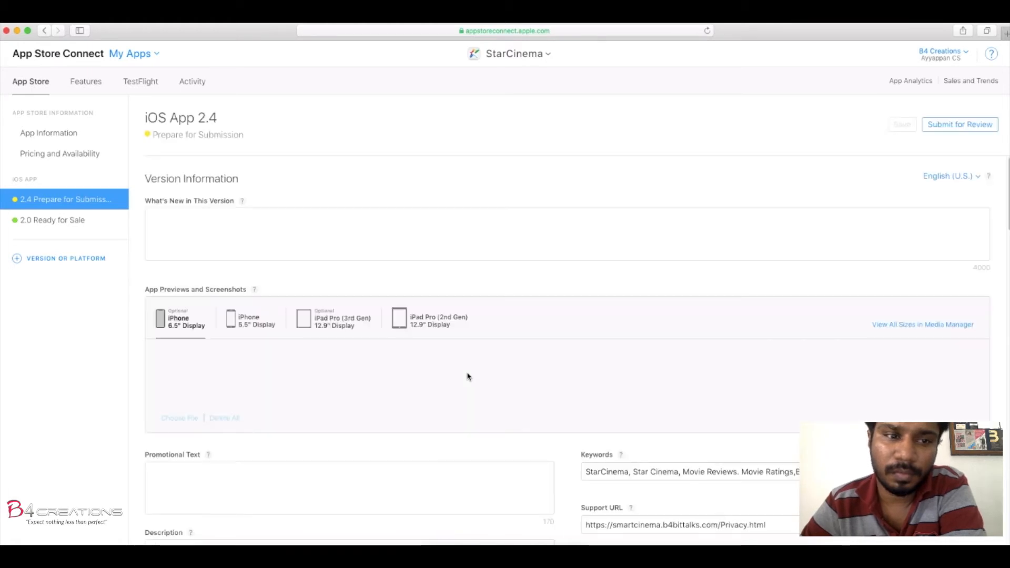
pyautogui.moveTo(303, 258)
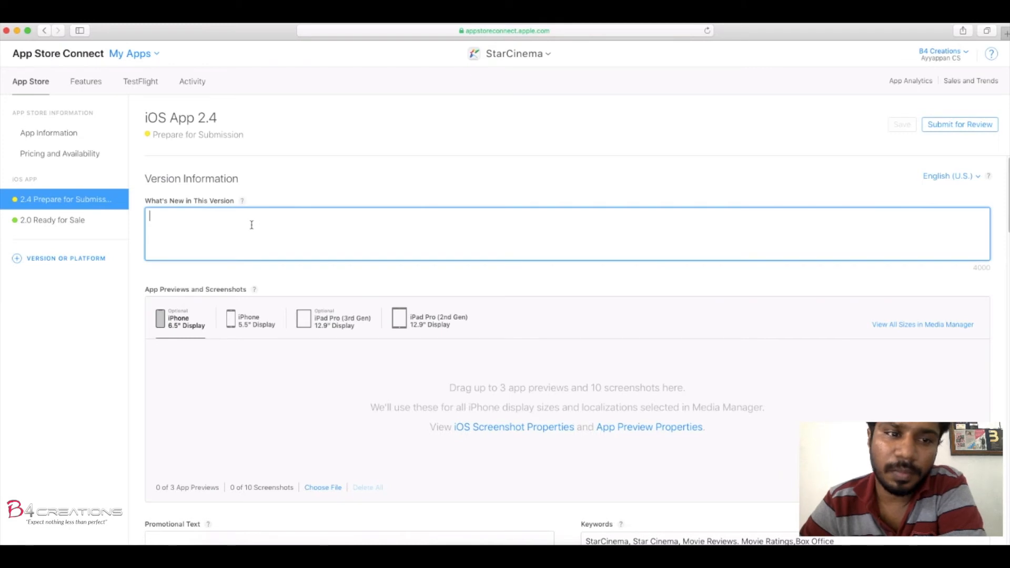
# - Write What's New notes: 'Videos added,' and 'Bug Fixes and speed improvements.'
pyautogui.write('V')
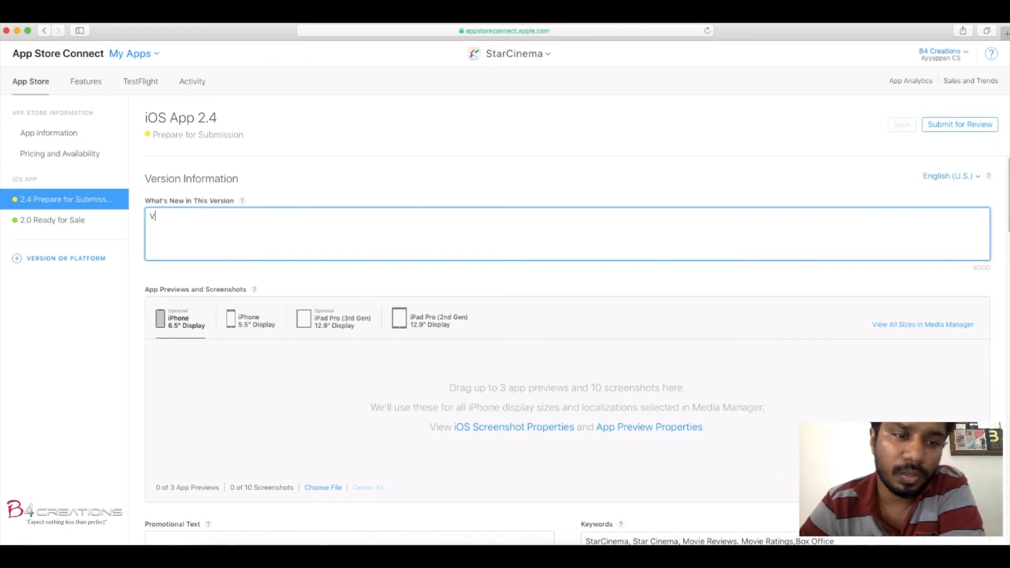
pyautogui.write('v')
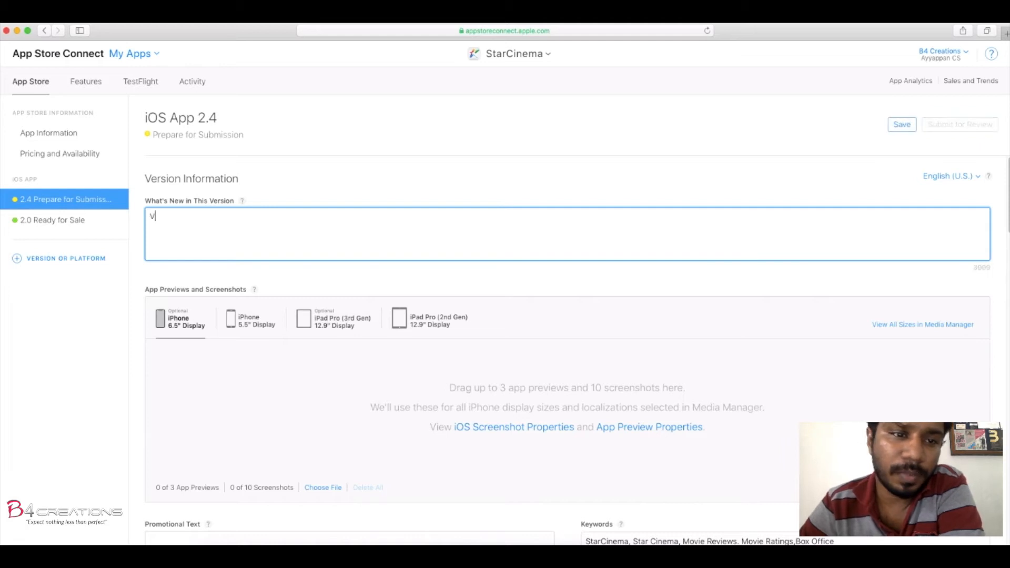
pyautogui.write('ideos a')
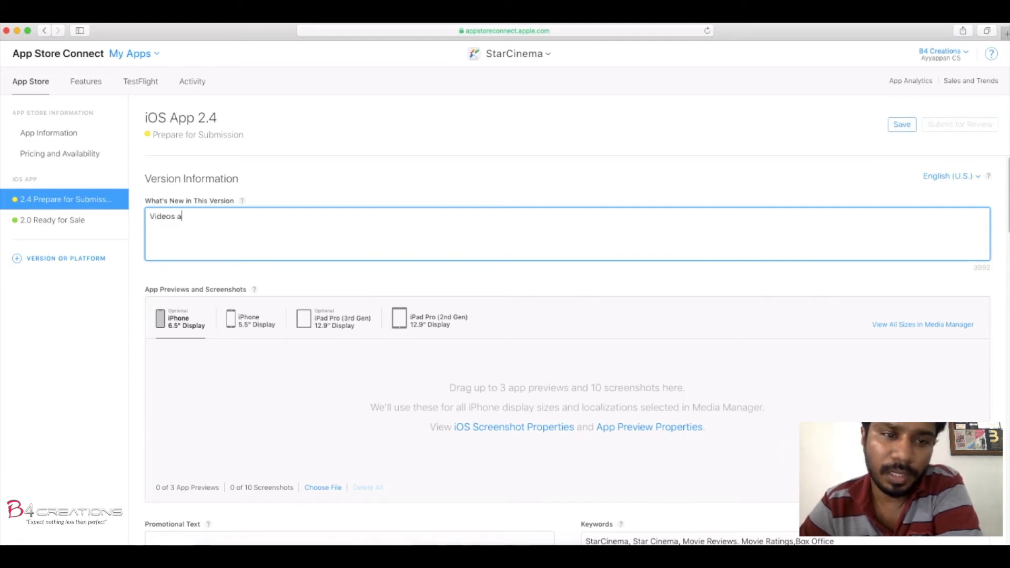
pyautogui.write('dded')
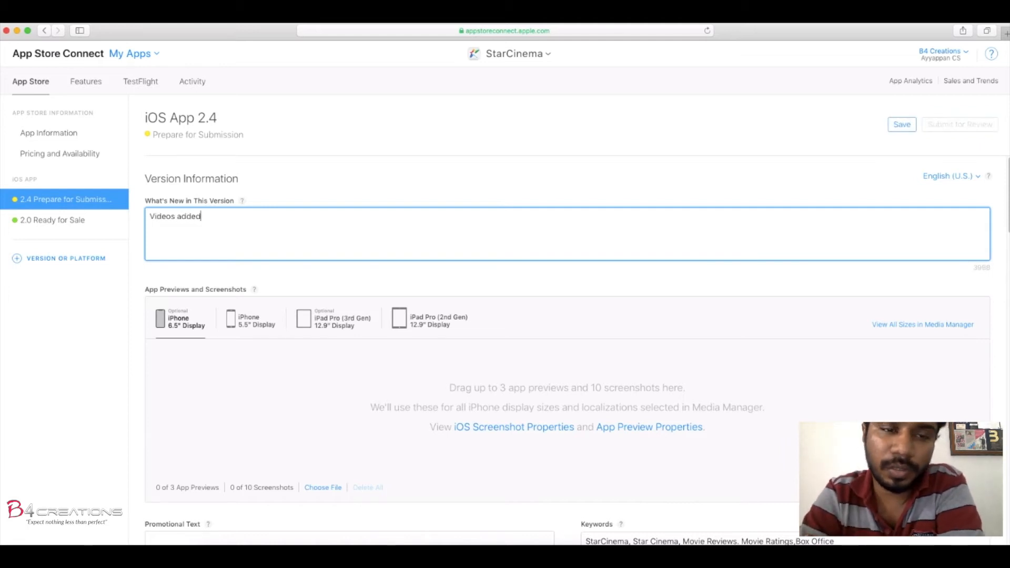
pyautogui.write(',')
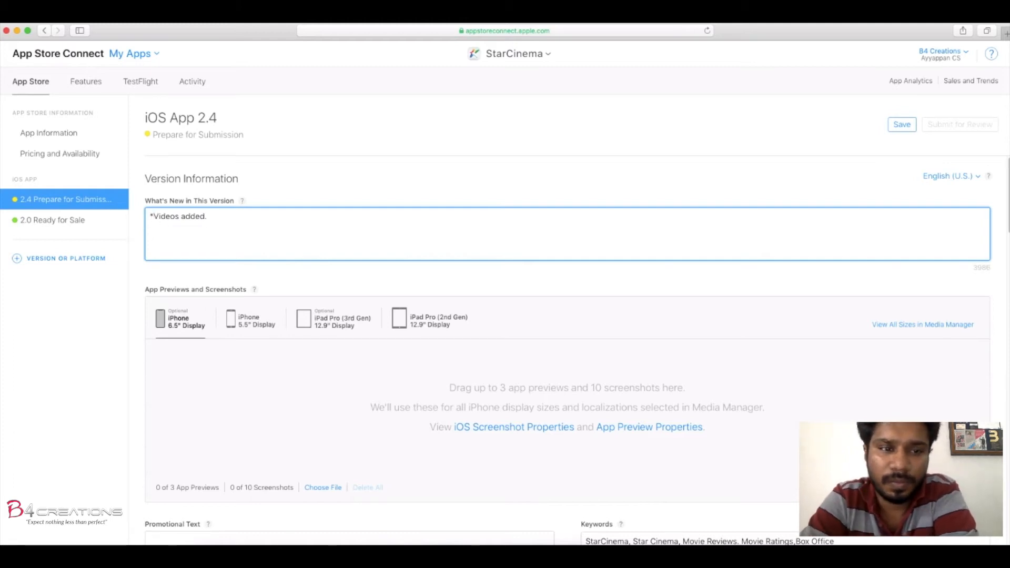
pyautogui.write('*Bug Fixes')
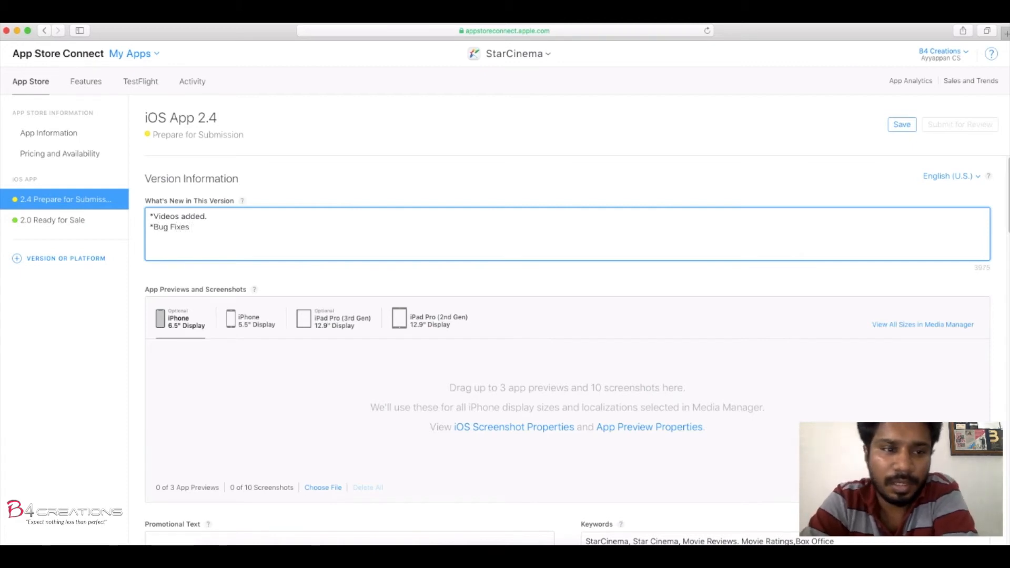
pyautogui.write('and')
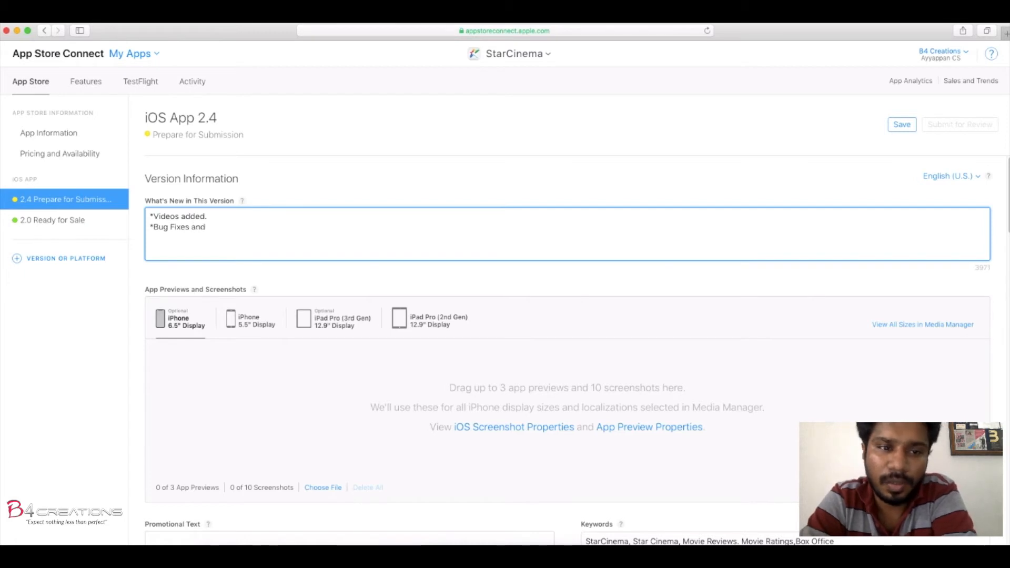
pyautogui.write('speed')
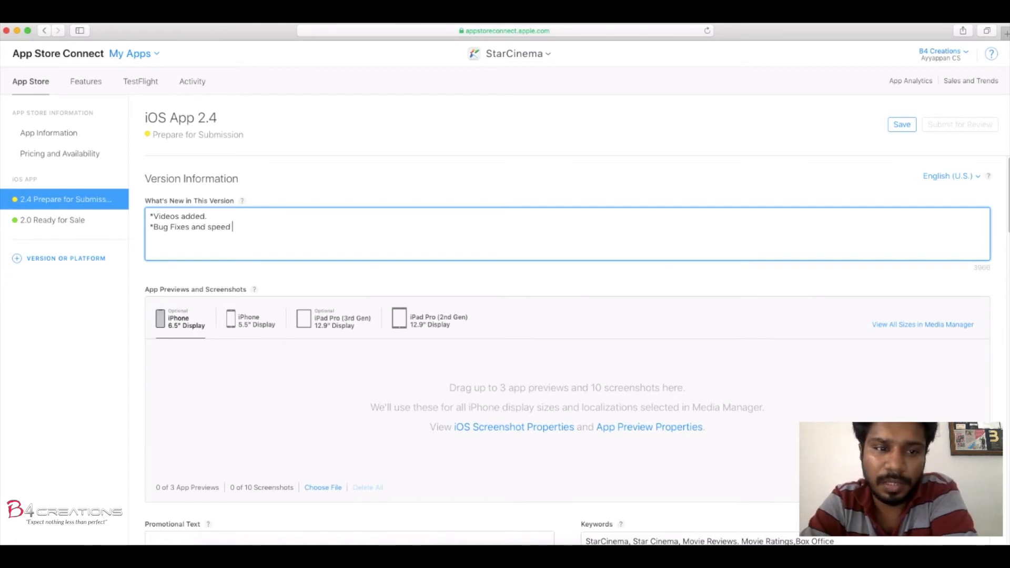
pyautogui.write('improvemen')
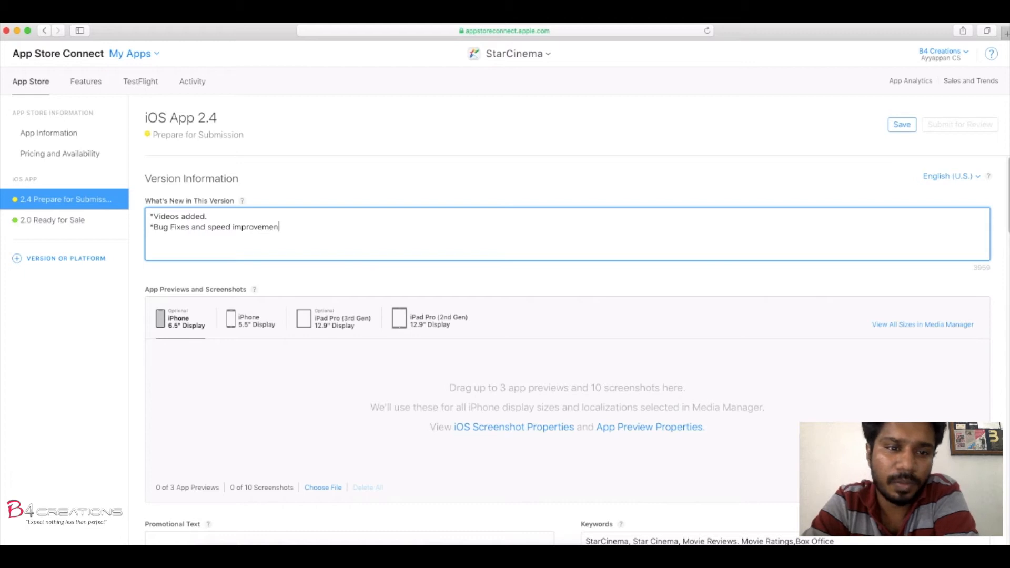
pyautogui.write('s.')
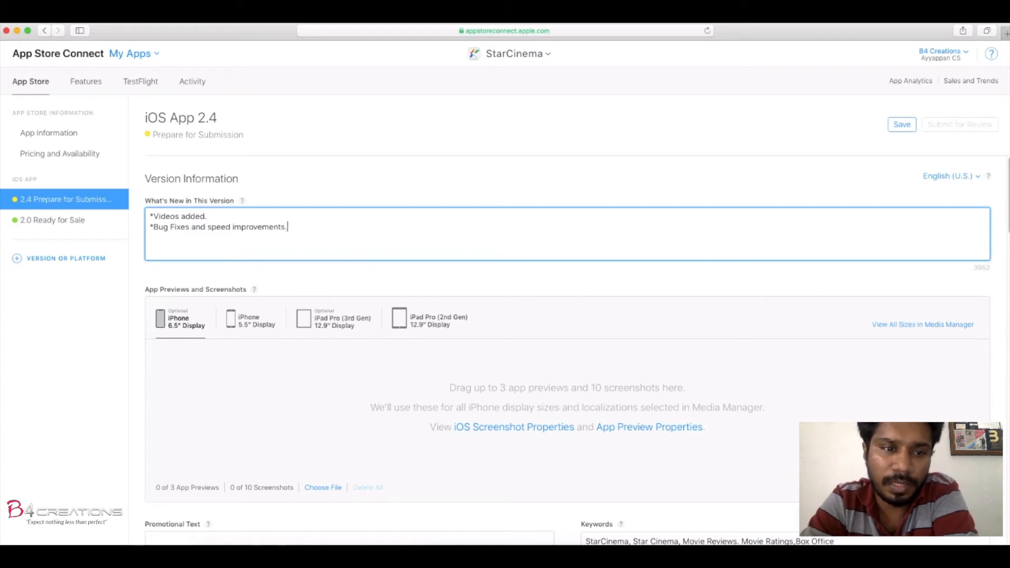
pyautogui.moveTo(556, 333)
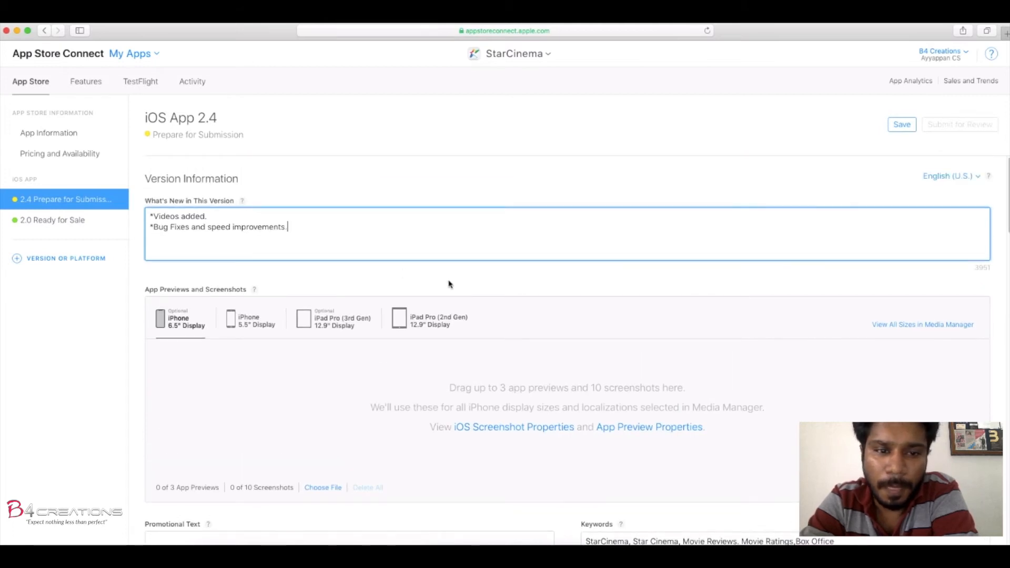
# - Start the Promotional Text field with 'StarCinema' as one word
pyautogui.scroll(-3)
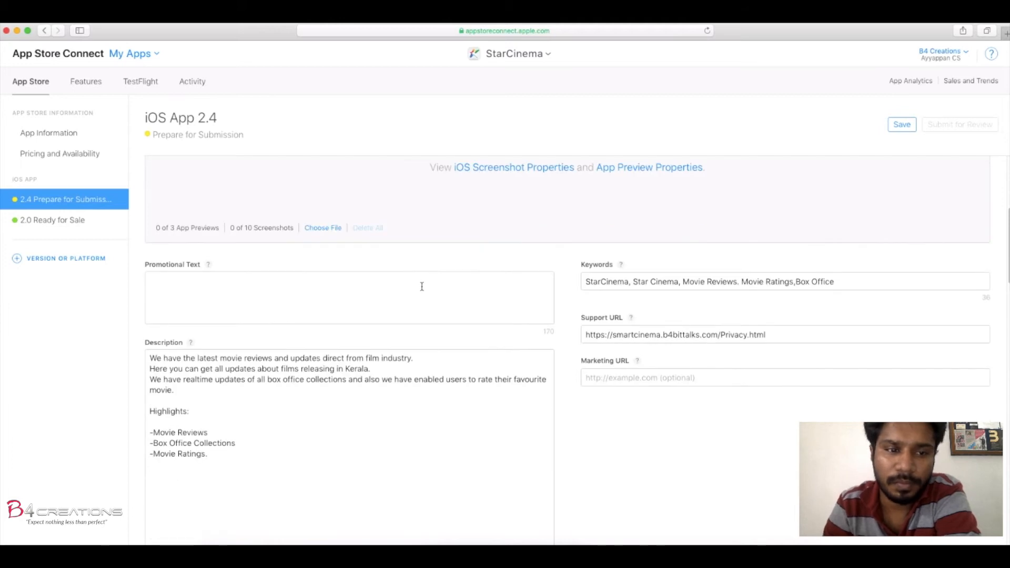
pyautogui.click(350, 296)
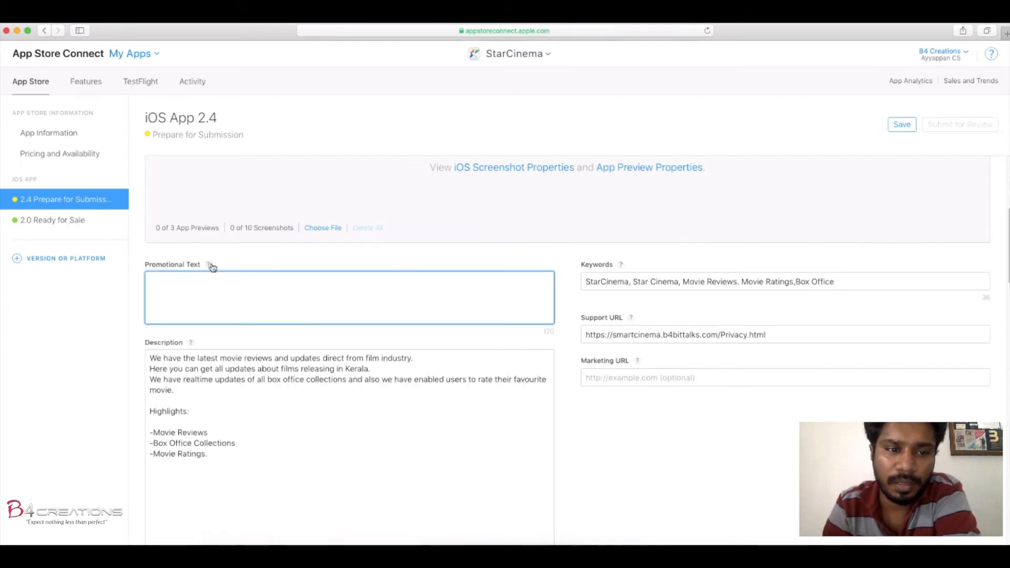
pyautogui.moveTo(209, 264)
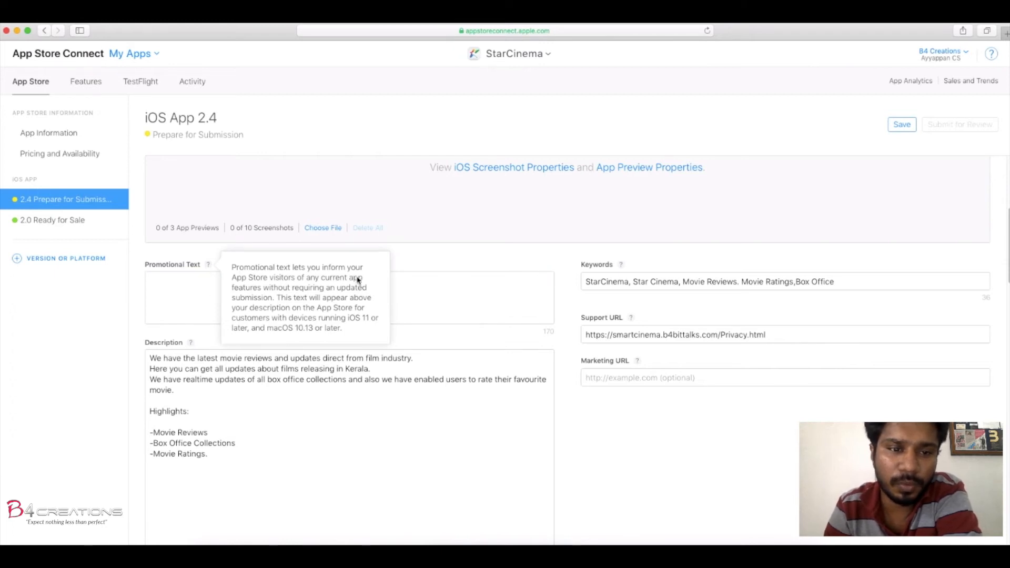
pyautogui.click(193, 296)
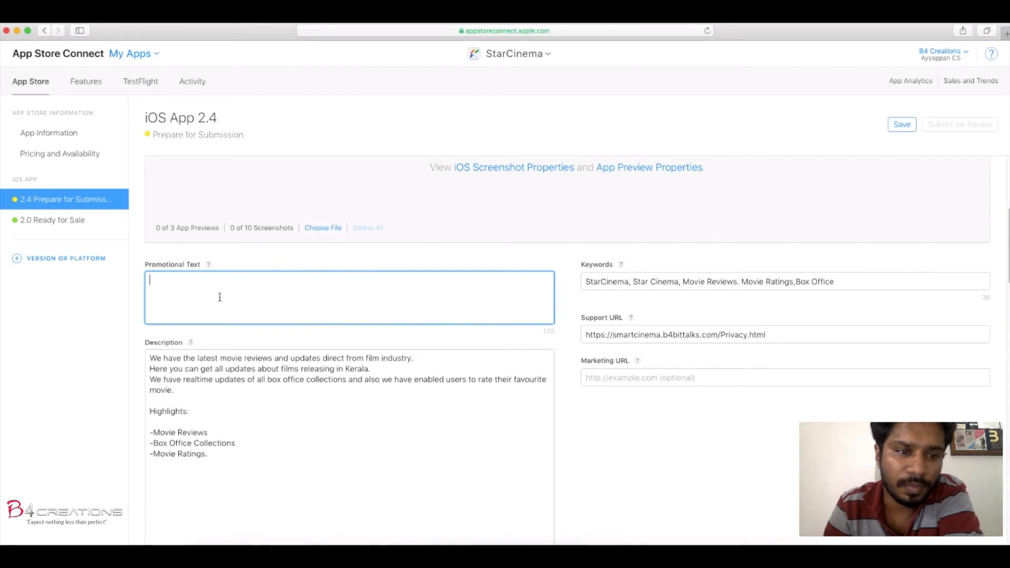
pyautogui.write('Star C')
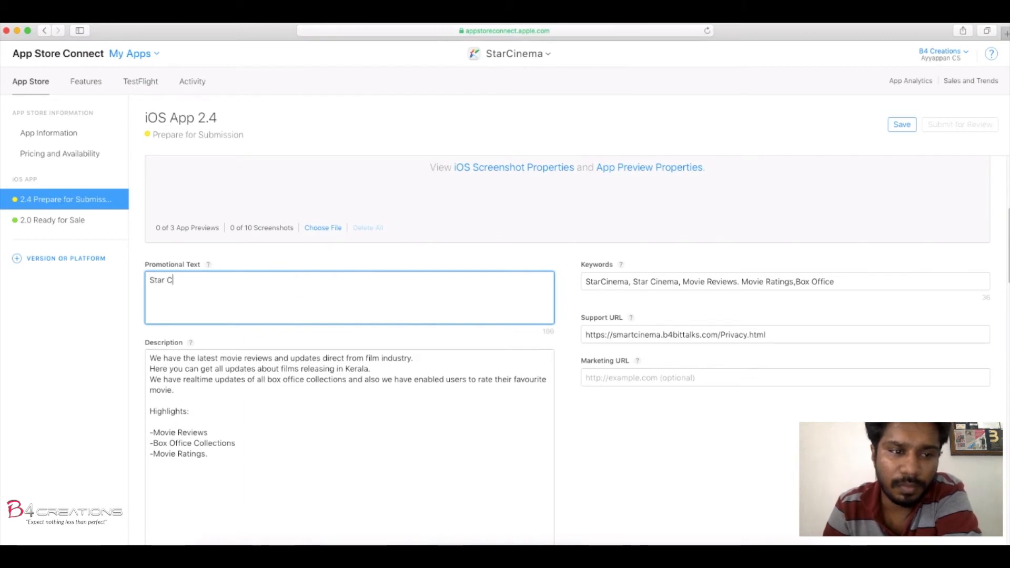
pyautogui.write('inema')
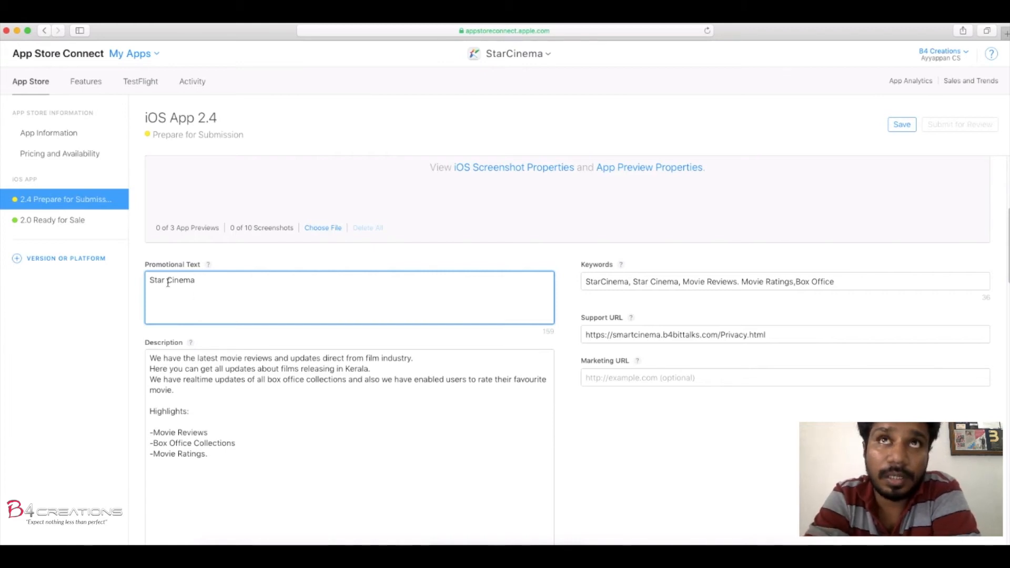
pyautogui.press('Backspace')
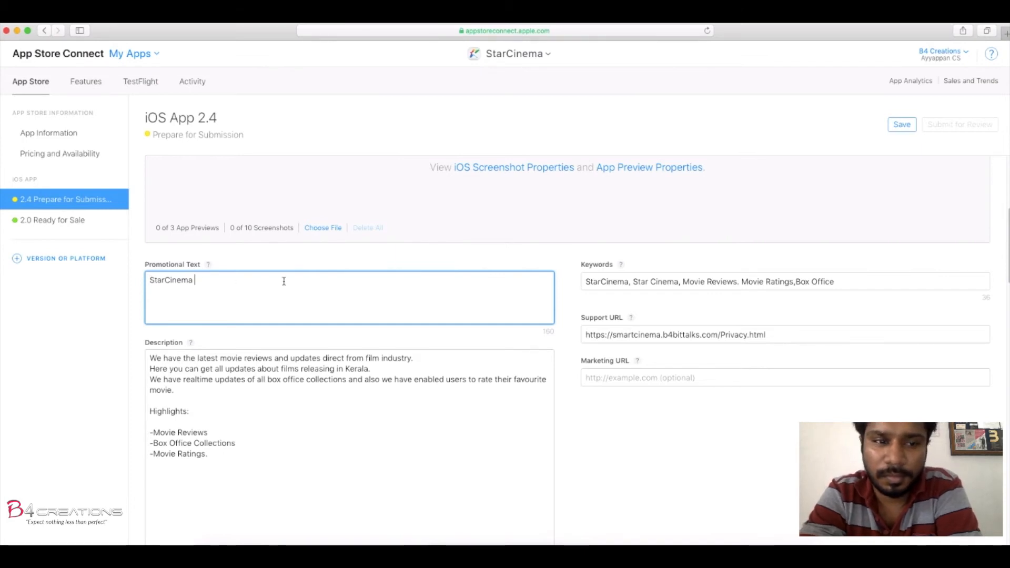
# - Continue it: 'provide you the latest reviews and box office collection reports of films.'
pyautogui.write('provide y')
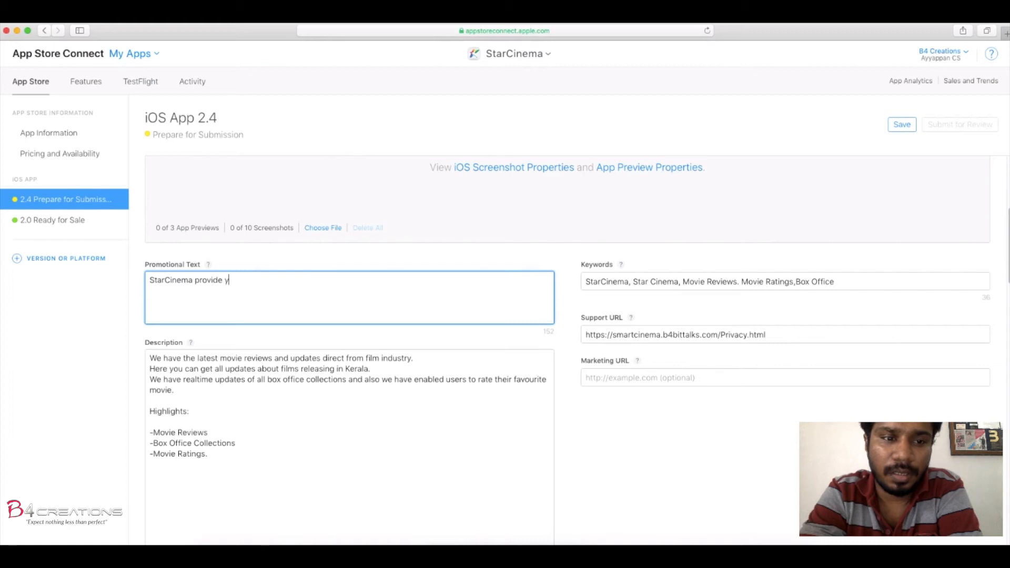
pyautogui.write('ou the late')
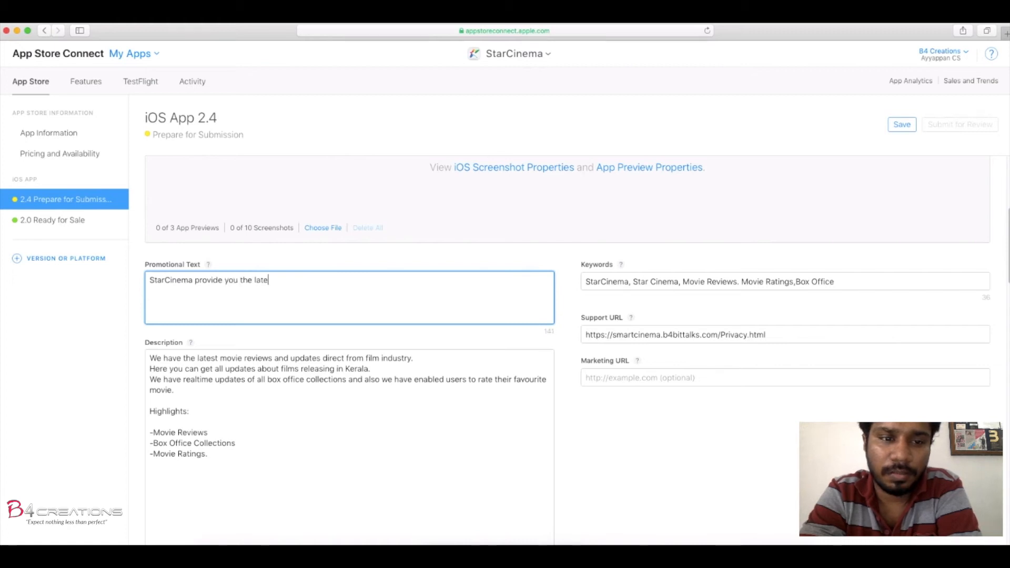
pyautogui.write('st b')
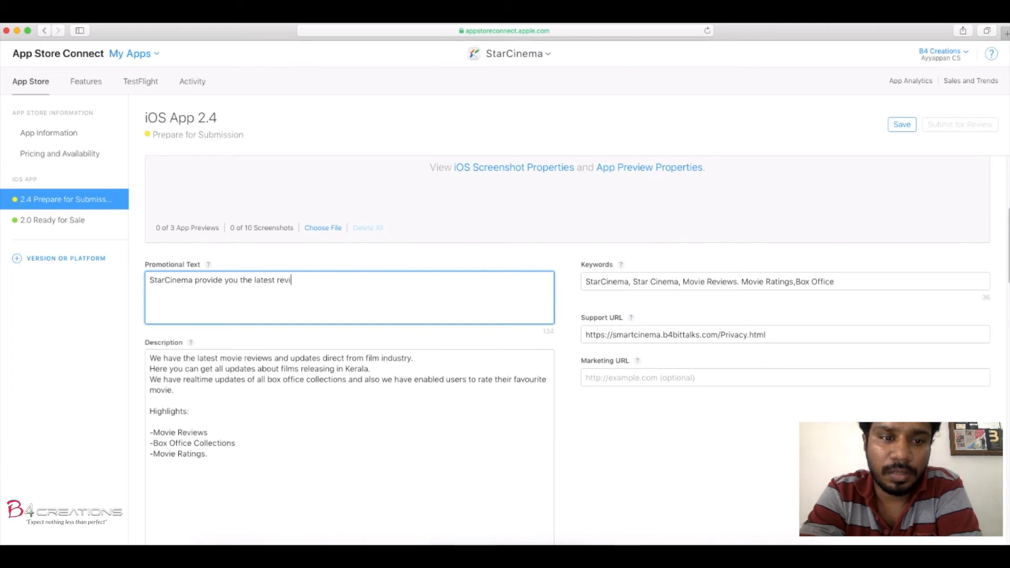
pyautogui.write('ews and b')
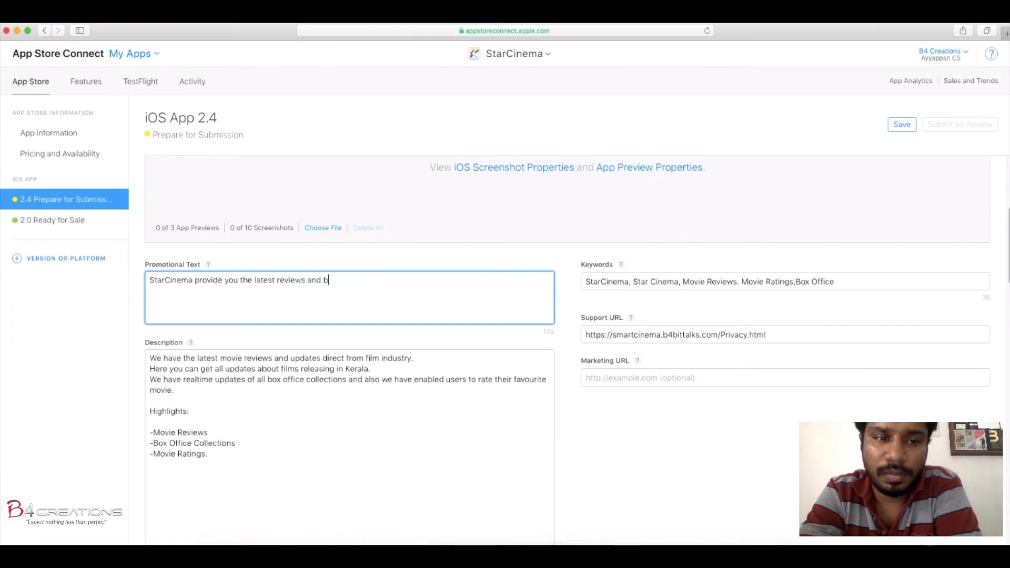
pyautogui.write('ox office')
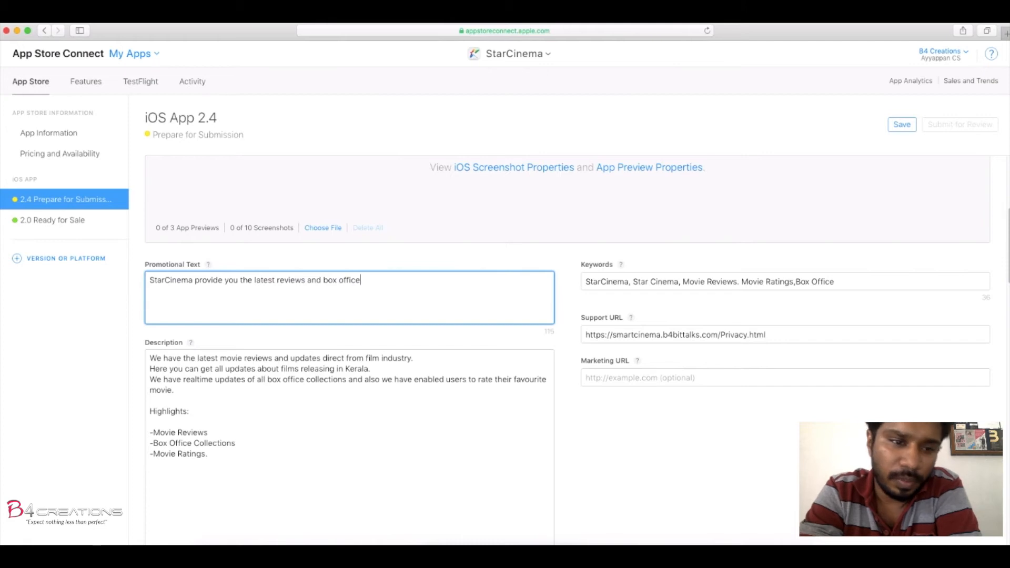
pyautogui.write('collectio')
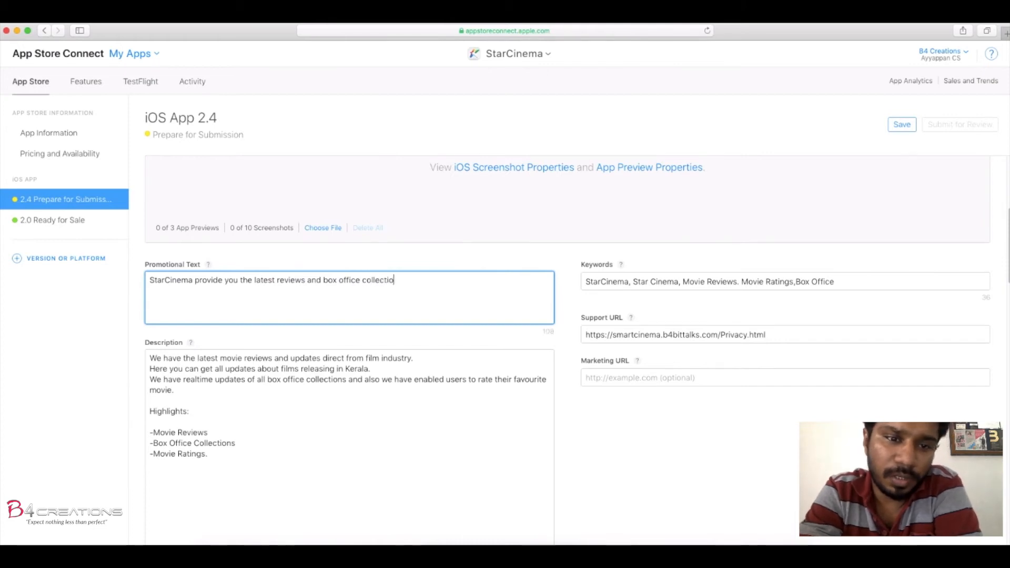
pyautogui.write('n')
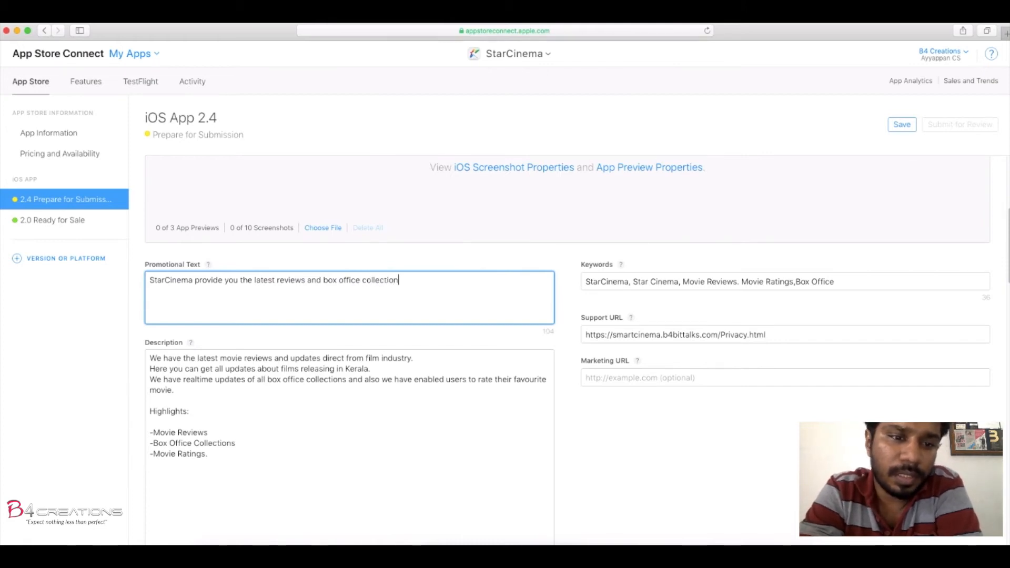
pyautogui.write('reports of')
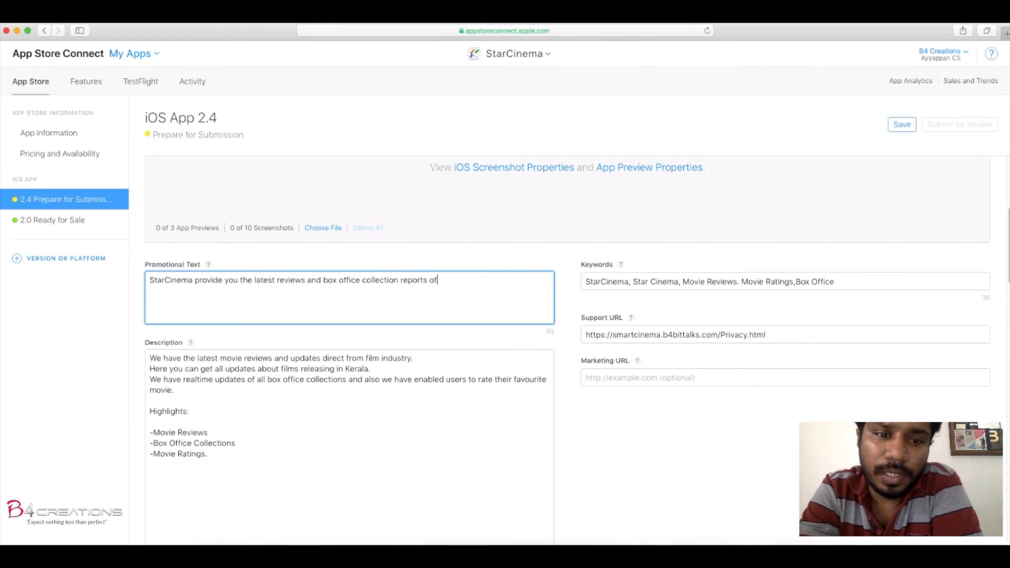
pyautogui.write('films.')
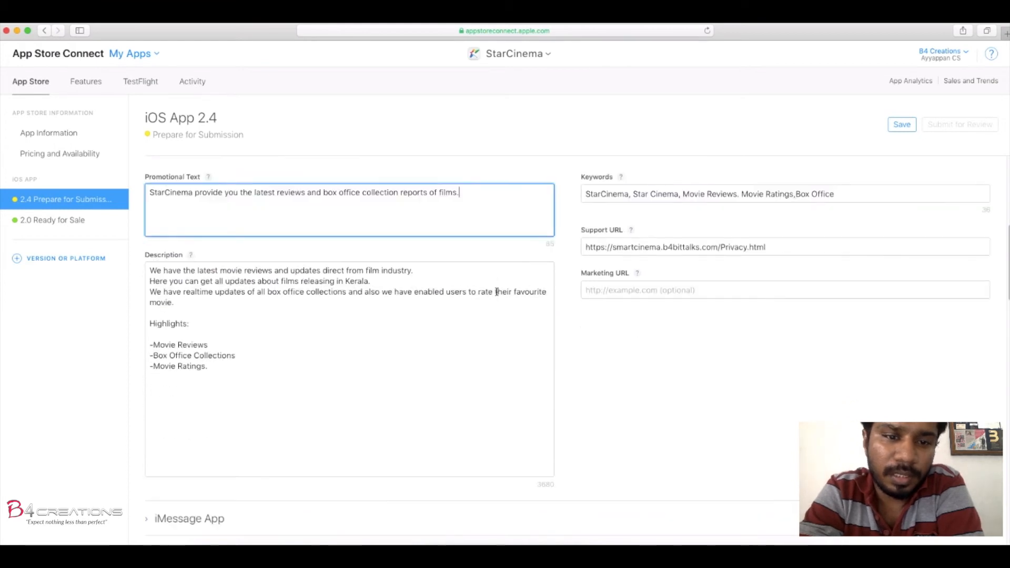
# - Attach build 2.4 (2) to version 2.4 in the Add Build dialog
pyautogui.scroll(-3)
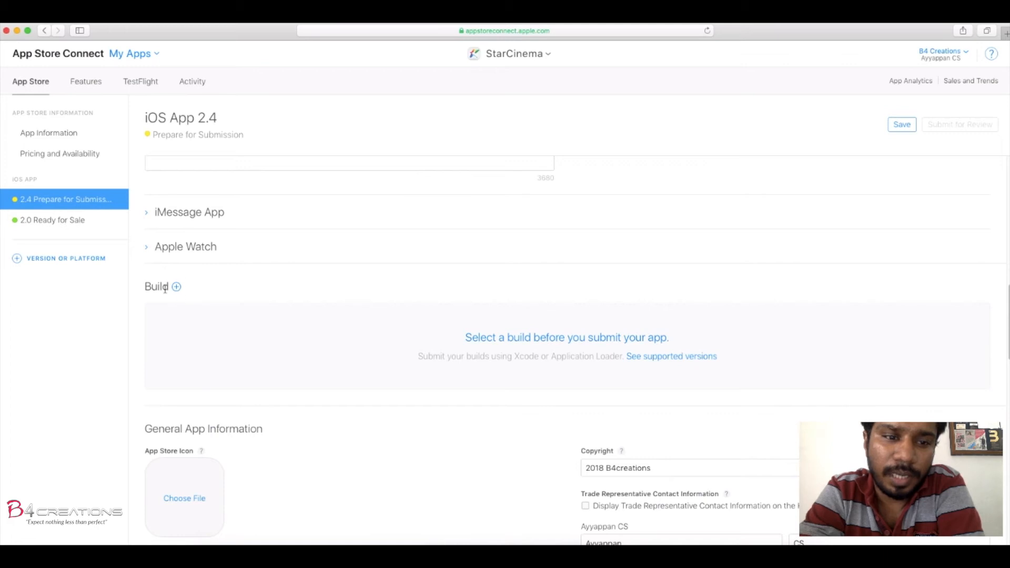
pyautogui.moveTo(533, 340)
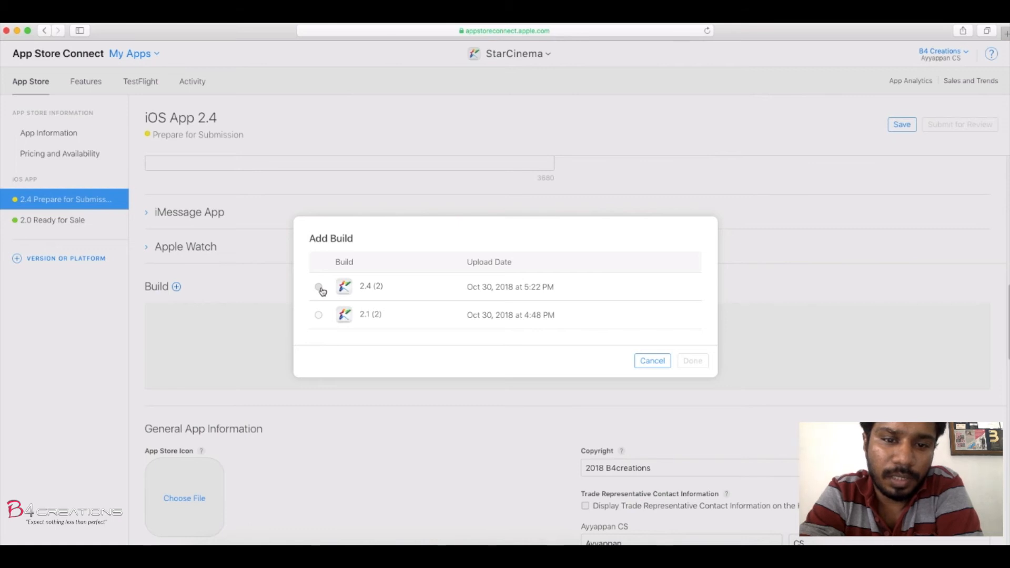
pyautogui.click(319, 287)
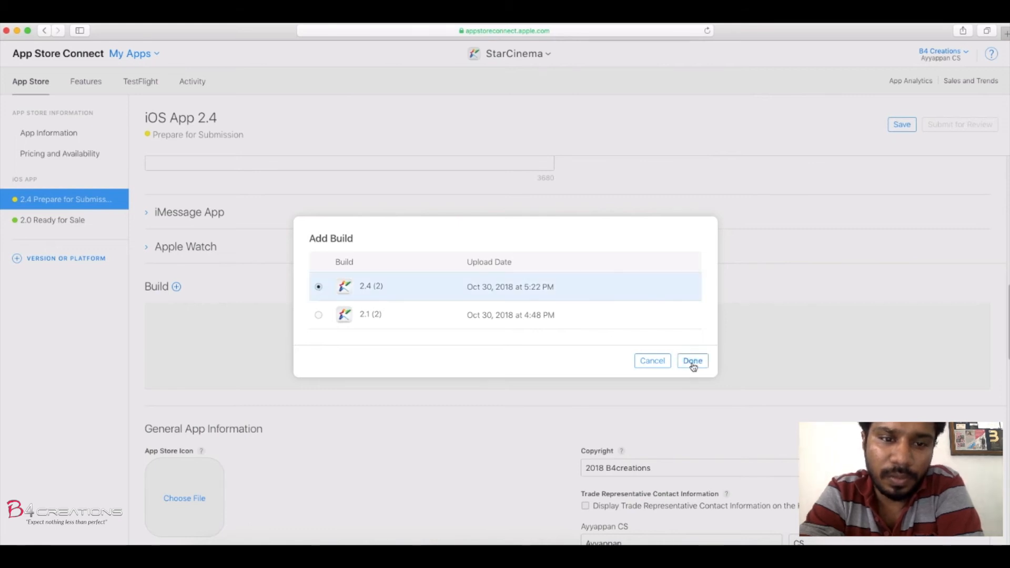
pyautogui.click(692, 361)
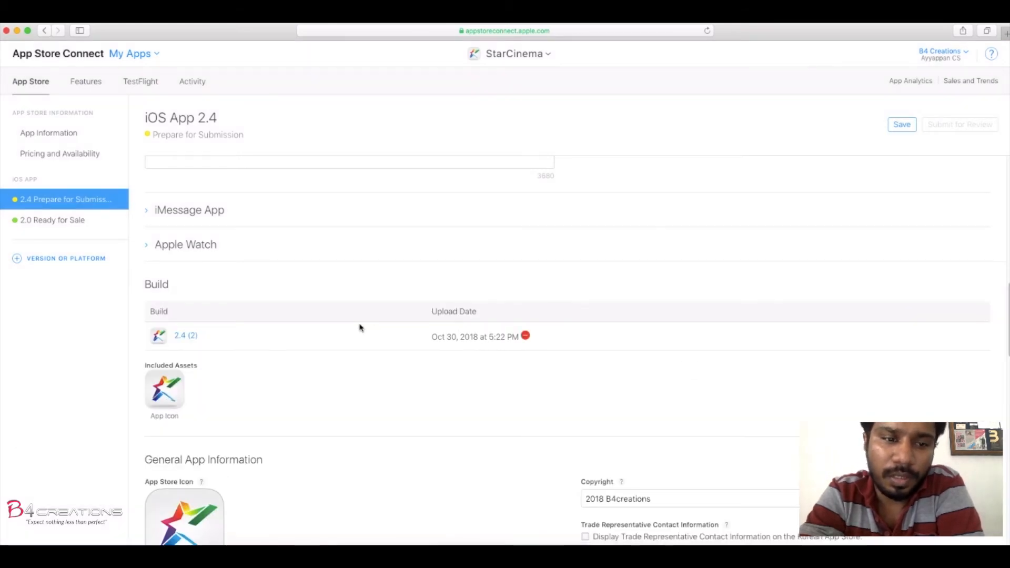
pyautogui.scroll(-3)
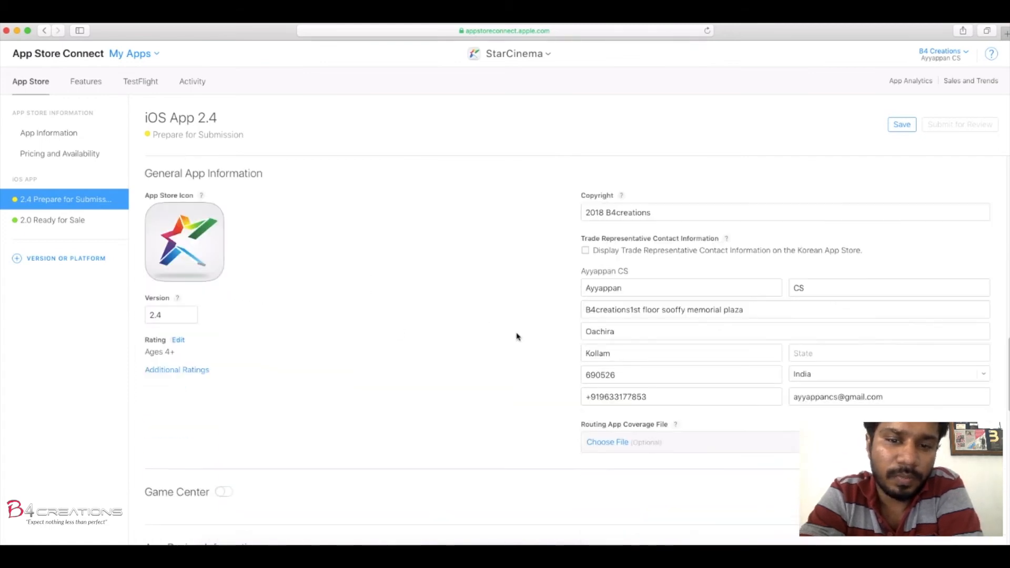
pyautogui.scroll(-3)
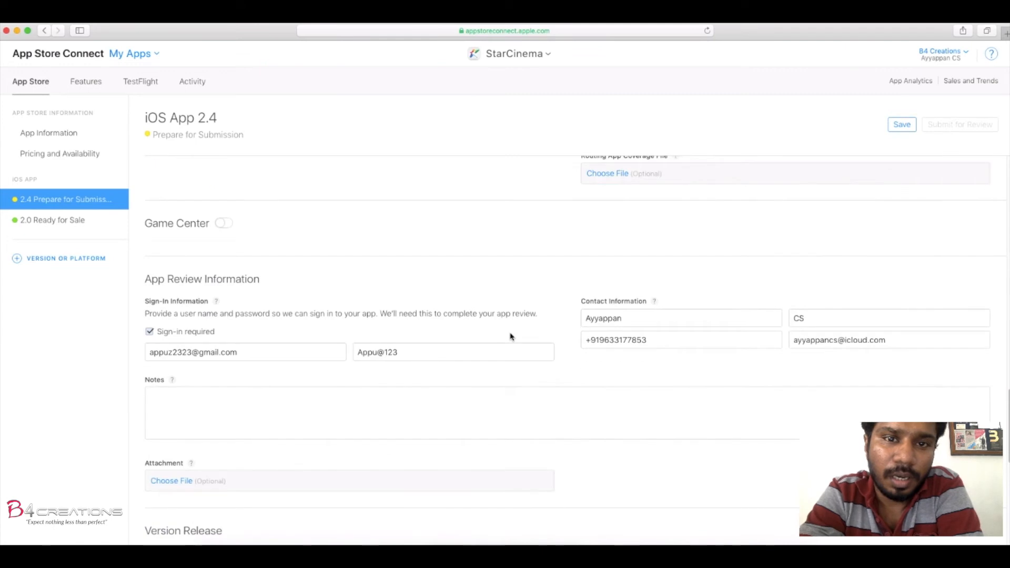
pyautogui.scroll(-3)
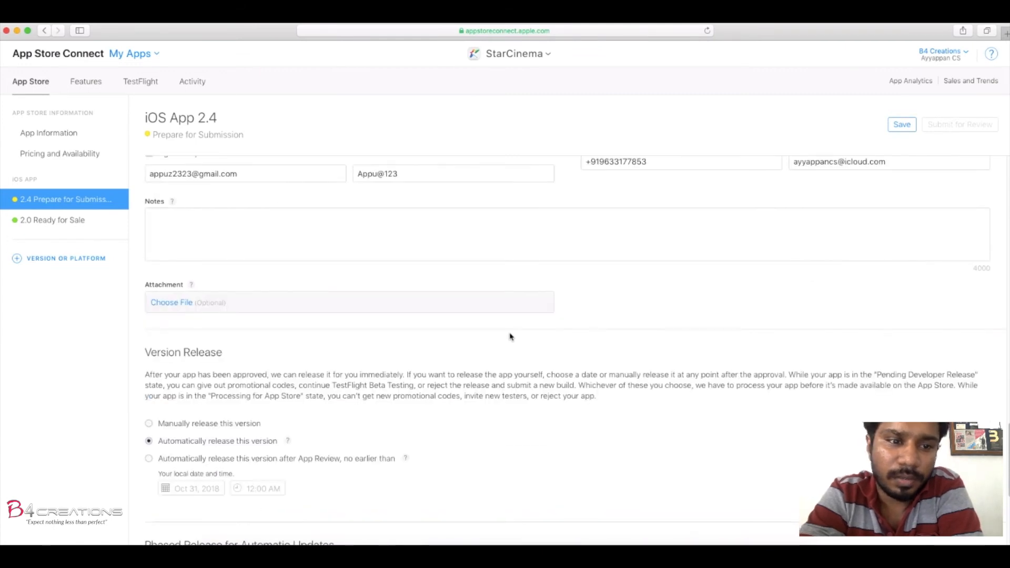
pyautogui.scroll(-3)
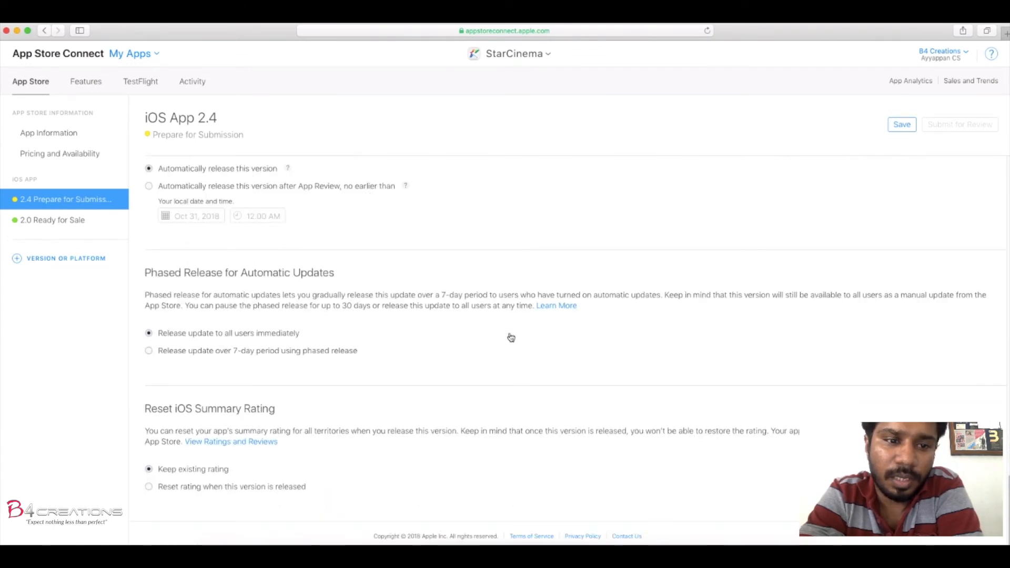
pyautogui.scroll(-3)
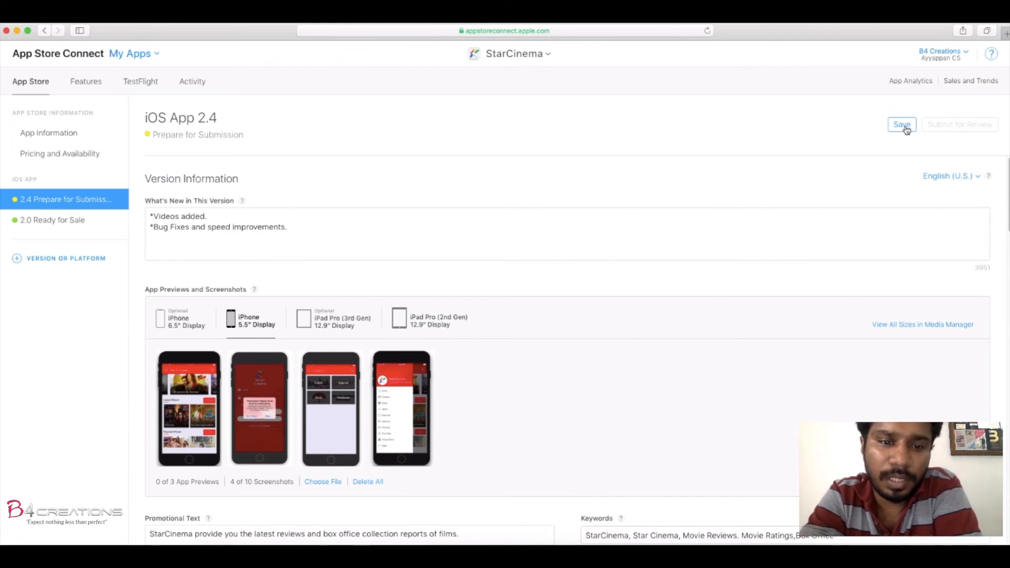
pyautogui.click(901, 124)
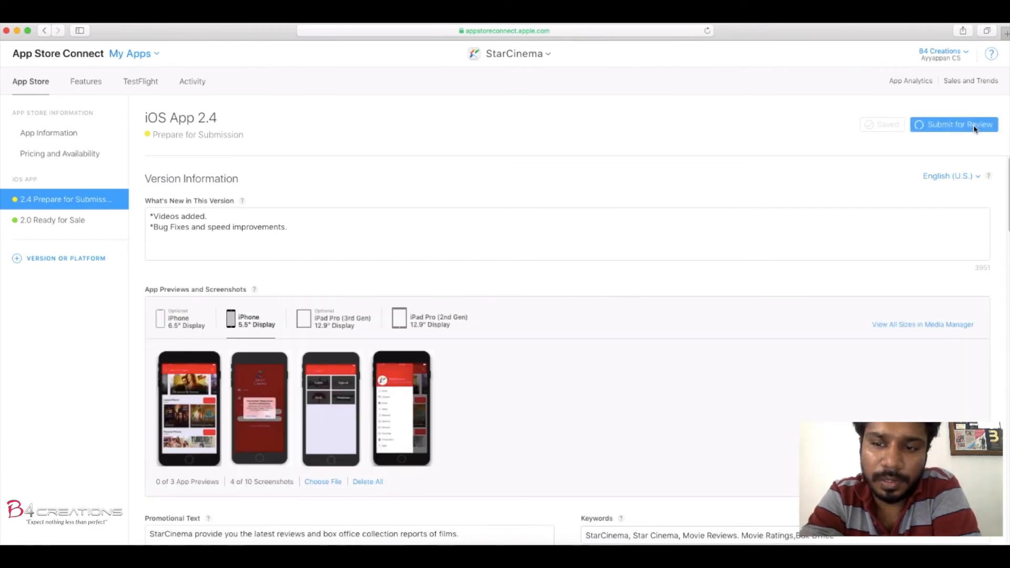
# - Submit version 2.4 for review, bringing up the compliance questionnaire
pyautogui.click(959, 124)
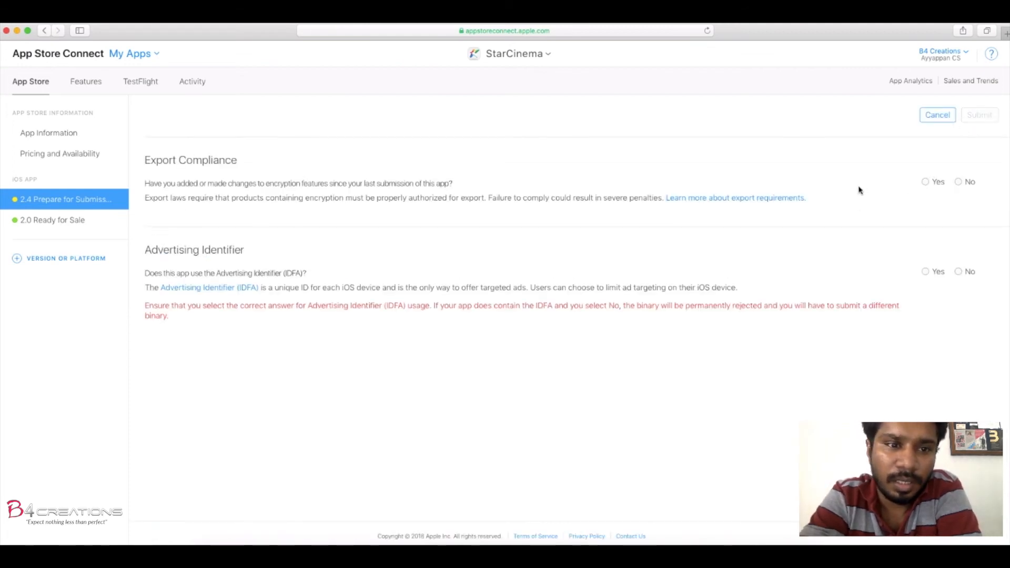
pyautogui.moveTo(445, 174)
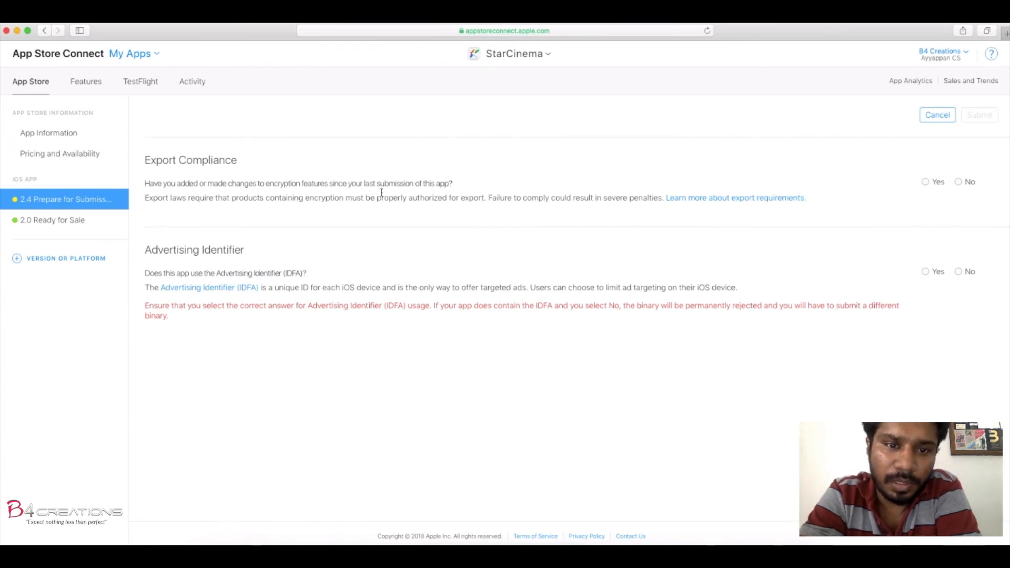
# - Answer No to export compliance, Yes to Advertising Identifier for serving ads, and submit version 2.4
pyautogui.click(958, 182)
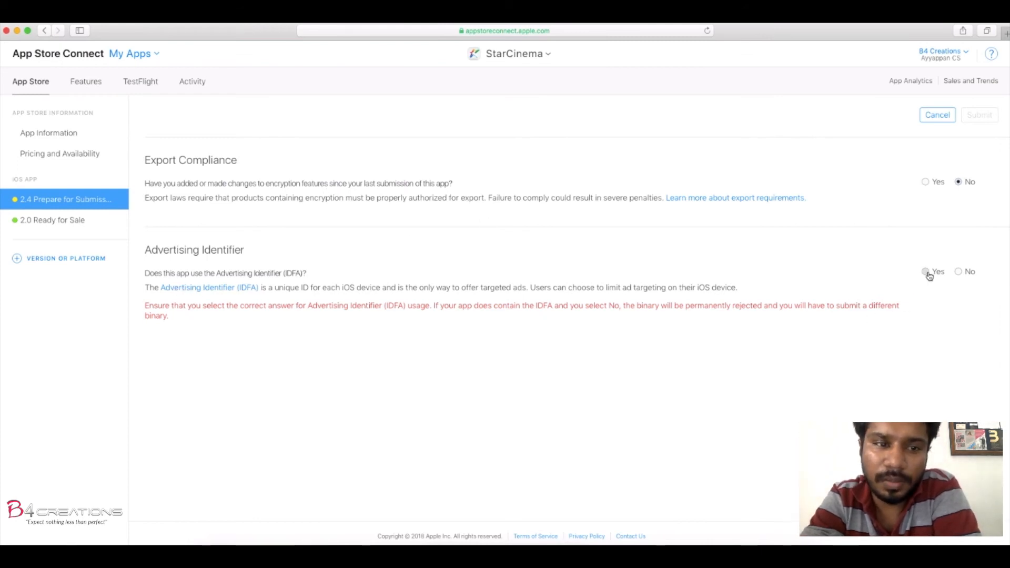
pyautogui.click(926, 271)
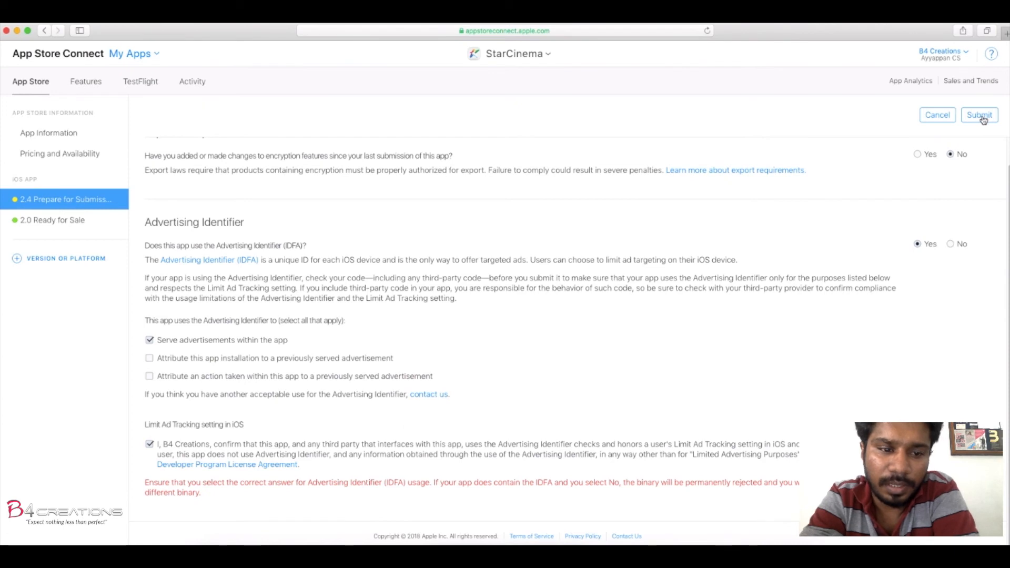
pyautogui.moveTo(164, 340); pyautogui.dragTo(250, 339)
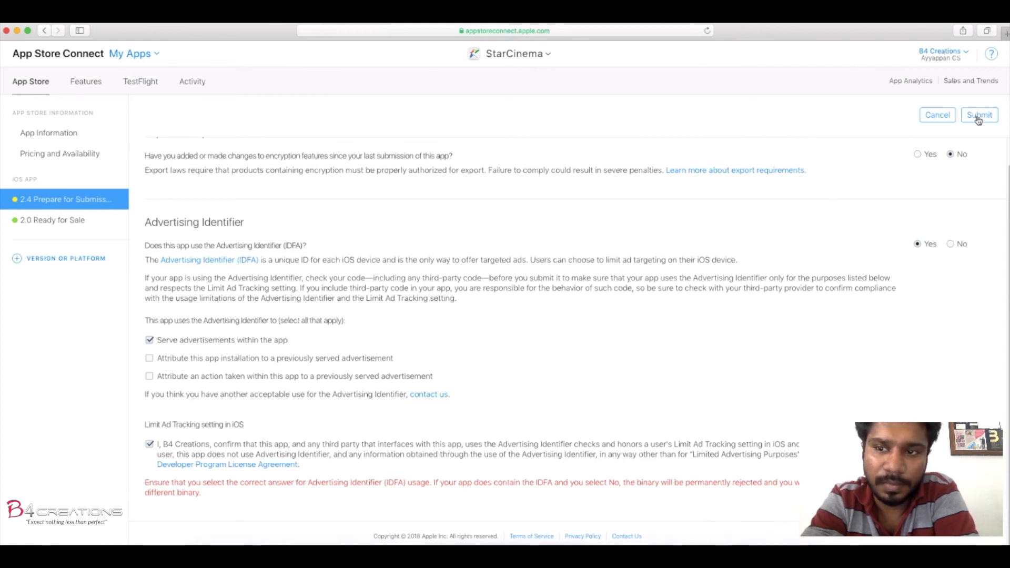
pyautogui.click(979, 115)
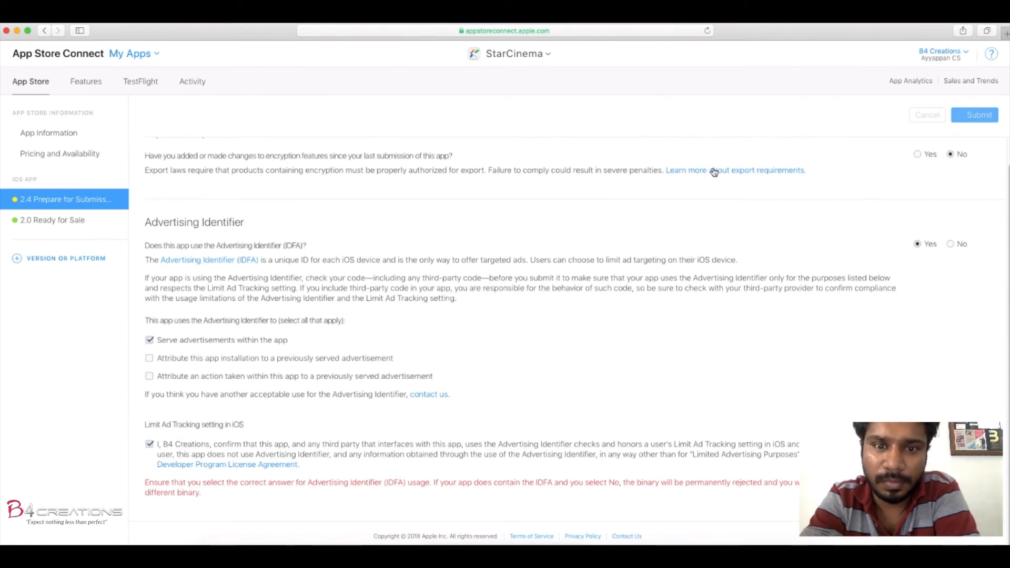
pyautogui.click(978, 115)
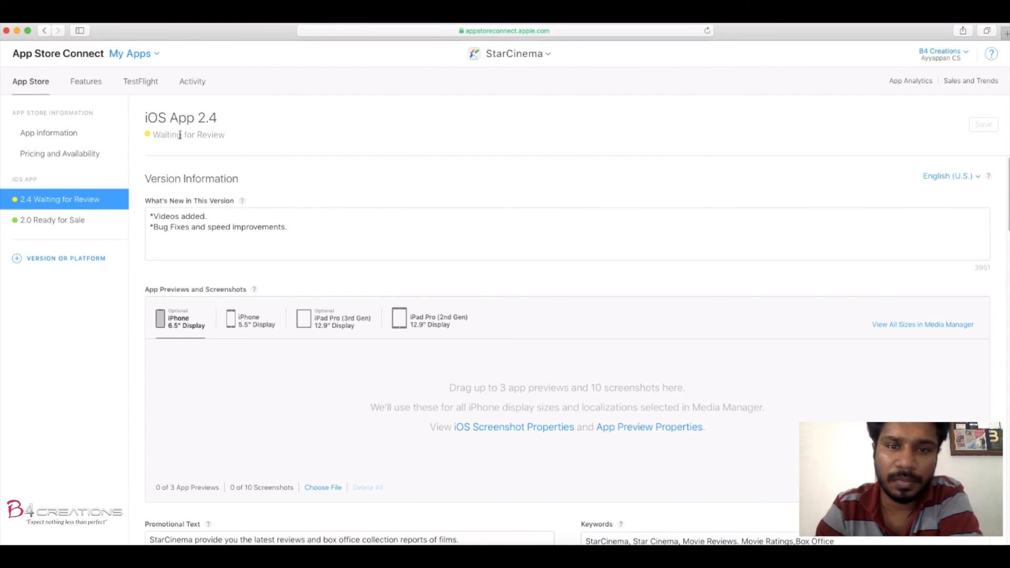
pyautogui.doubleClick(188, 135)
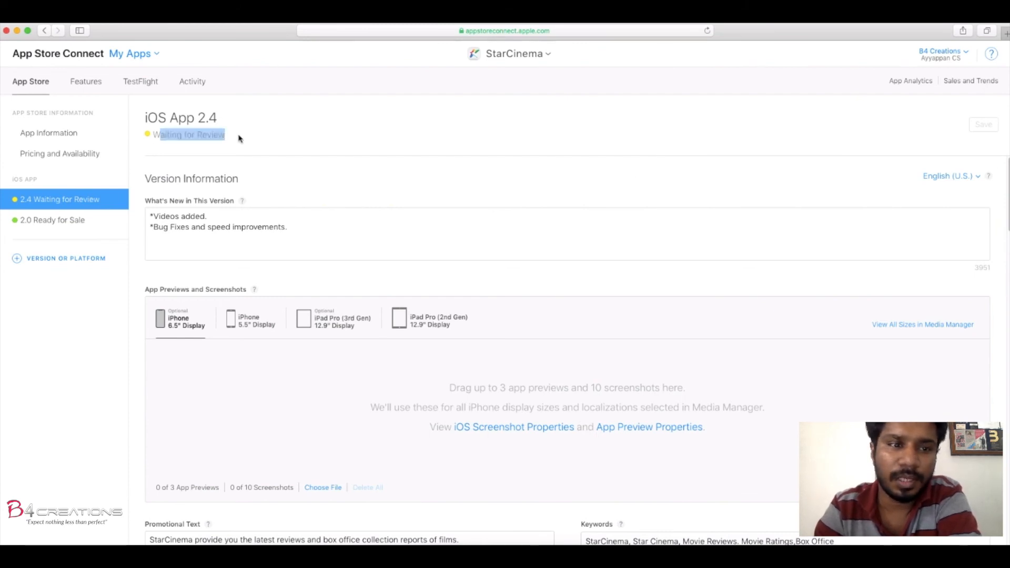
pyautogui.click(48, 132)
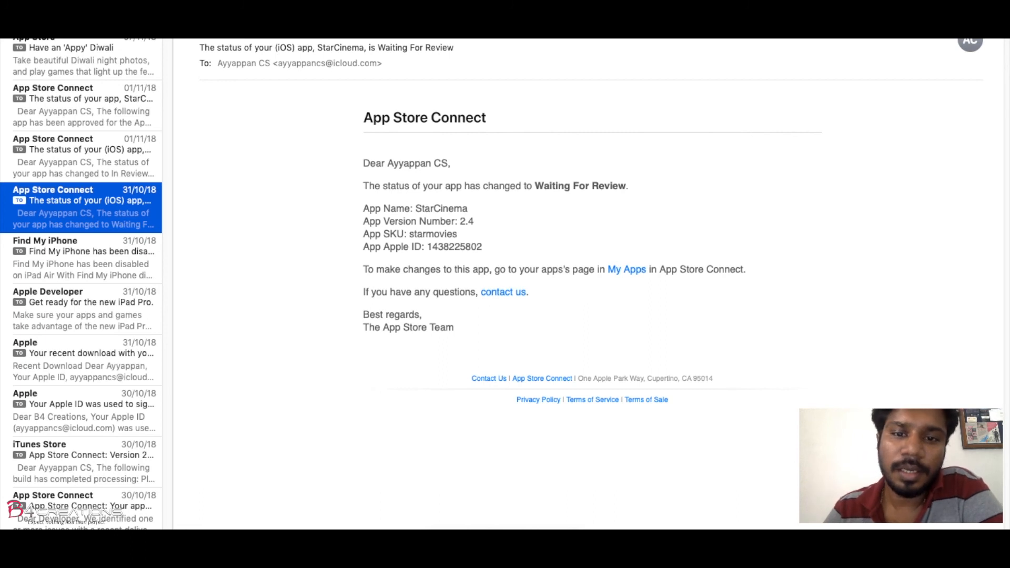
pyautogui.moveTo(586, 78)
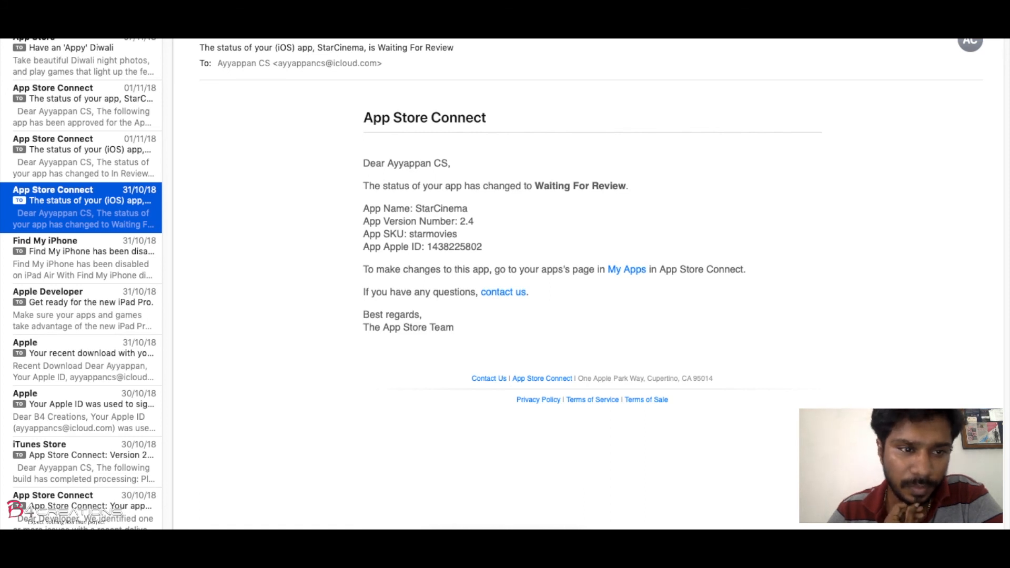
# - Read the email confirming StarCinema 2.4 is Waiting For Review
pyautogui.click(83, 156)
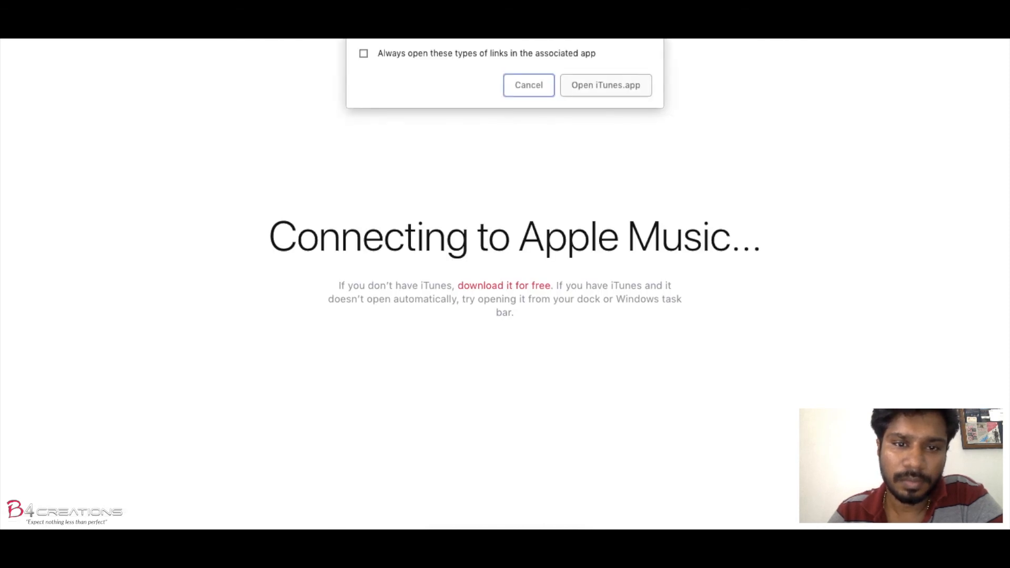
# - Cancel the iTunes prompt and scroll the live listing to What's New in Version 2.4
pyautogui.click(528, 85)
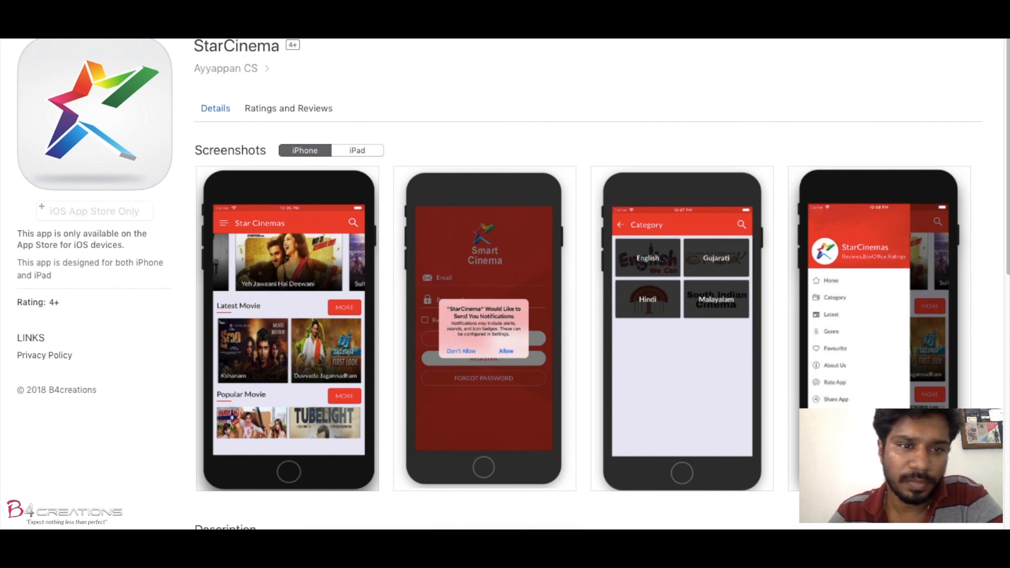
pyautogui.scroll(-3)
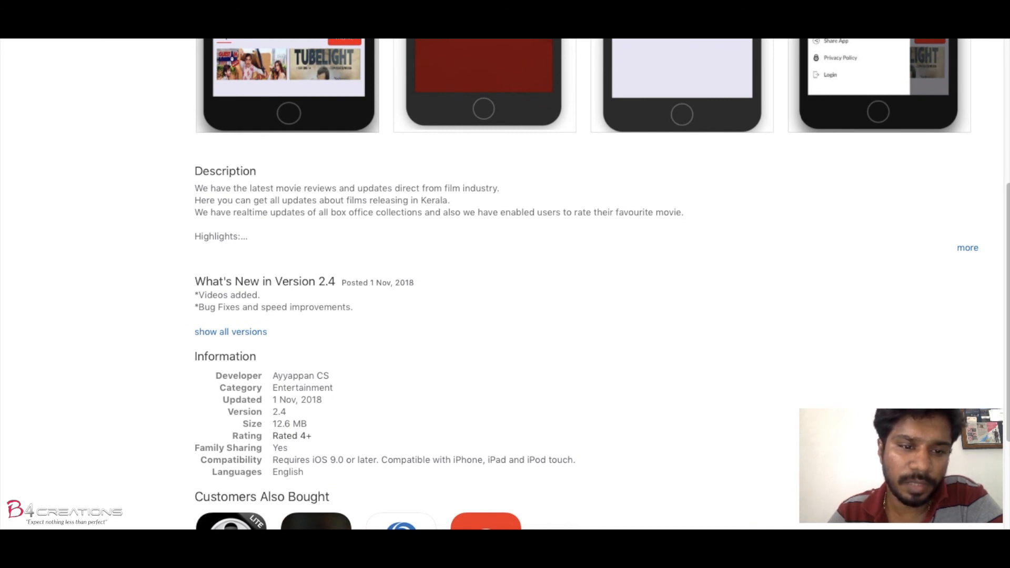
pyautogui.scroll(-3)
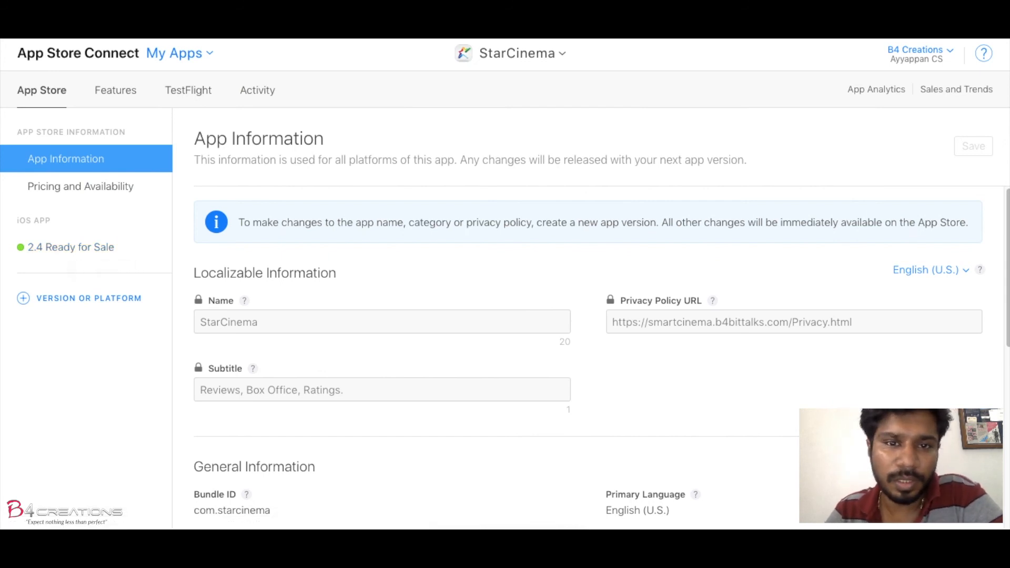
# - Show the app switcher listing B4blaze, KSEB and StarCinema
pyautogui.click(517, 53)
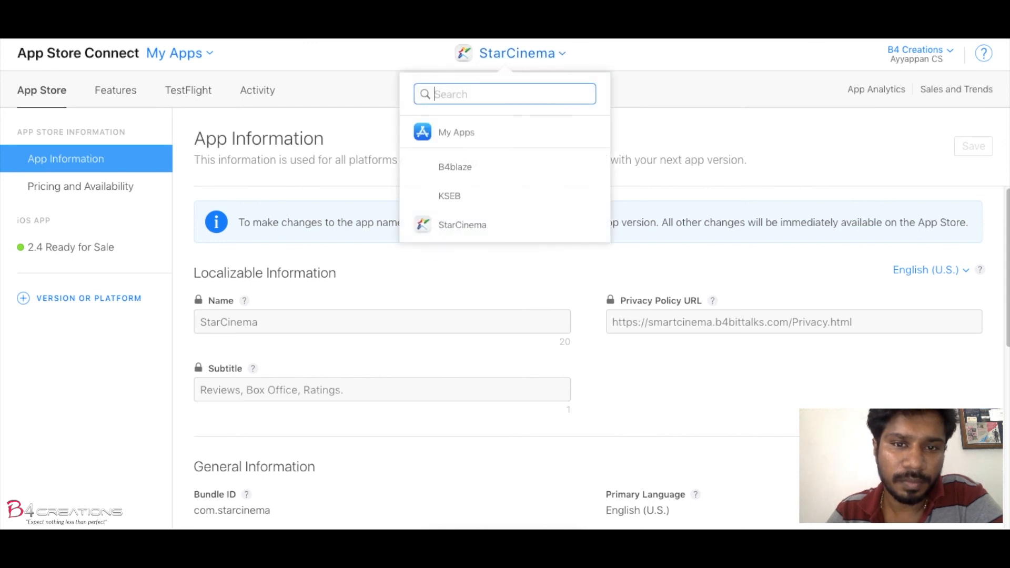